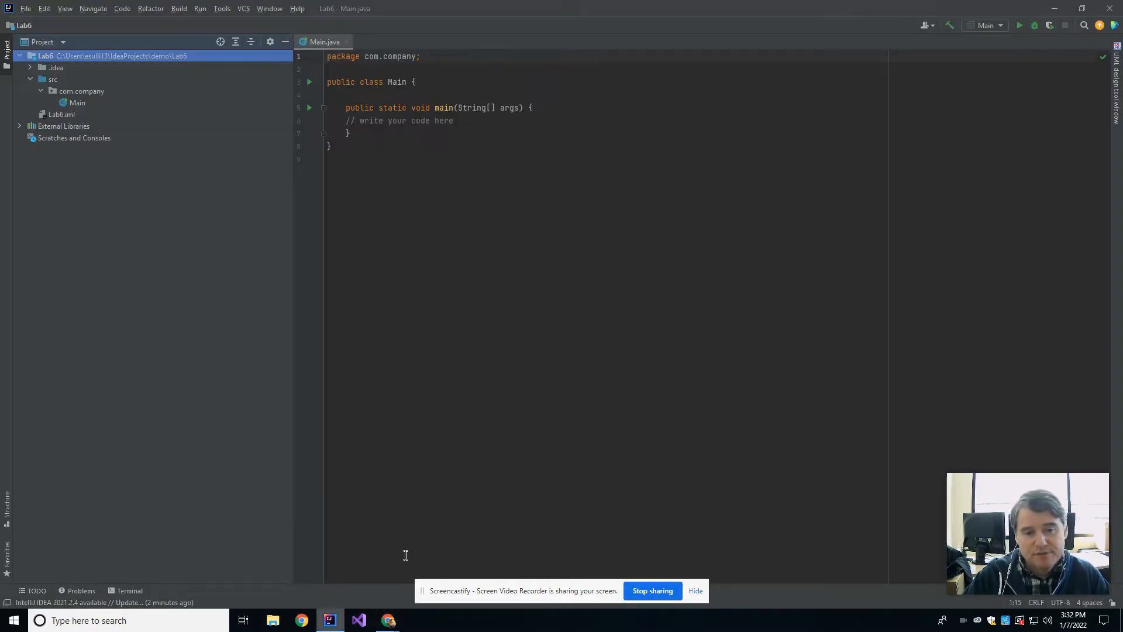
# - Start a new Java file in the com.company package for the Math interface
pyautogui.rightClick(81, 91)
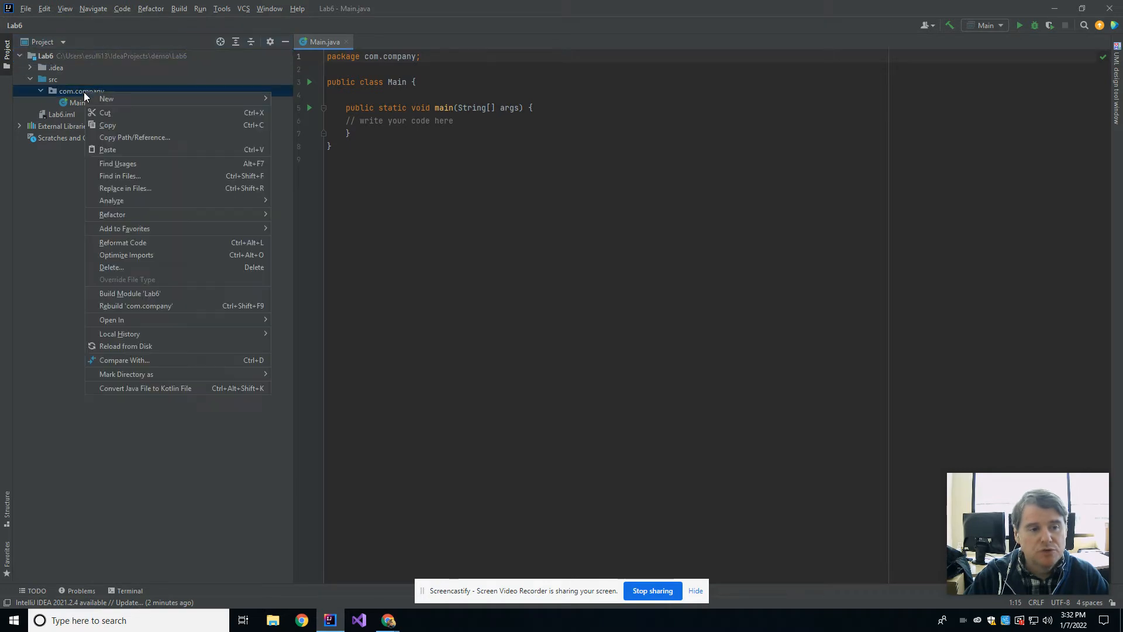
pyautogui.moveTo(106, 98)
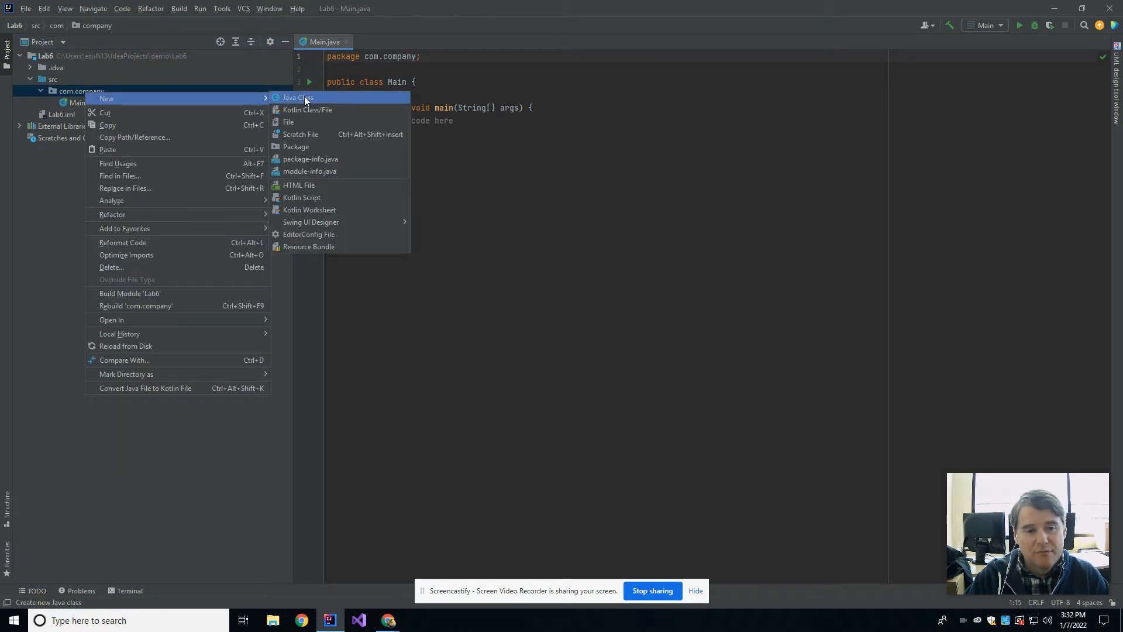
pyautogui.click(297, 97)
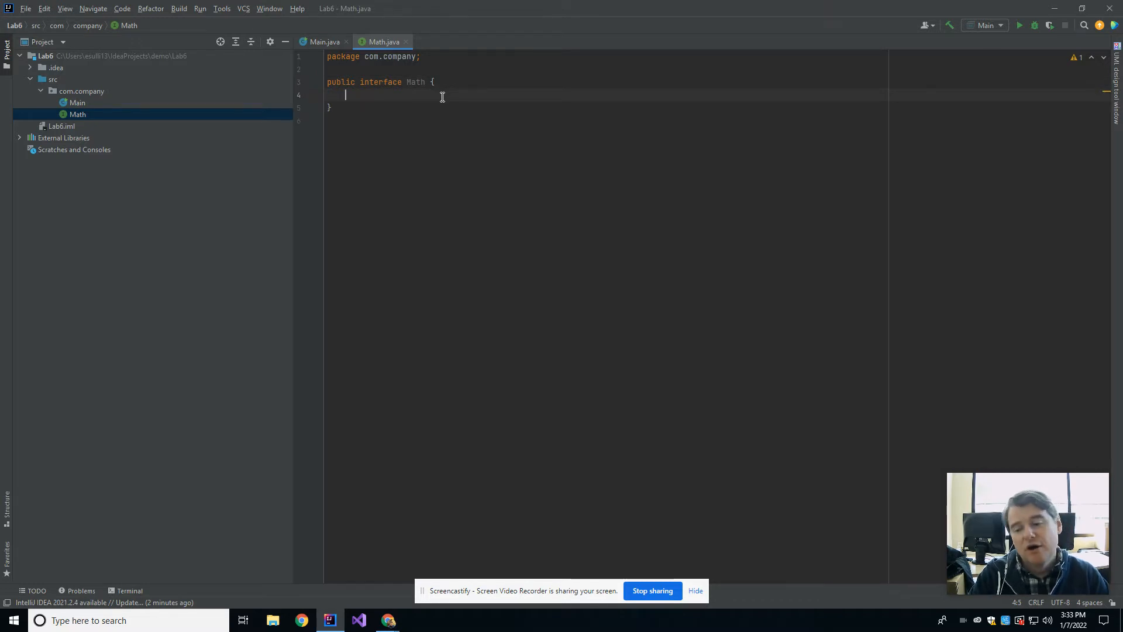
# - Declare public void addNumbers(int num1, int num2); in the Math interface
pyautogui.write('public')
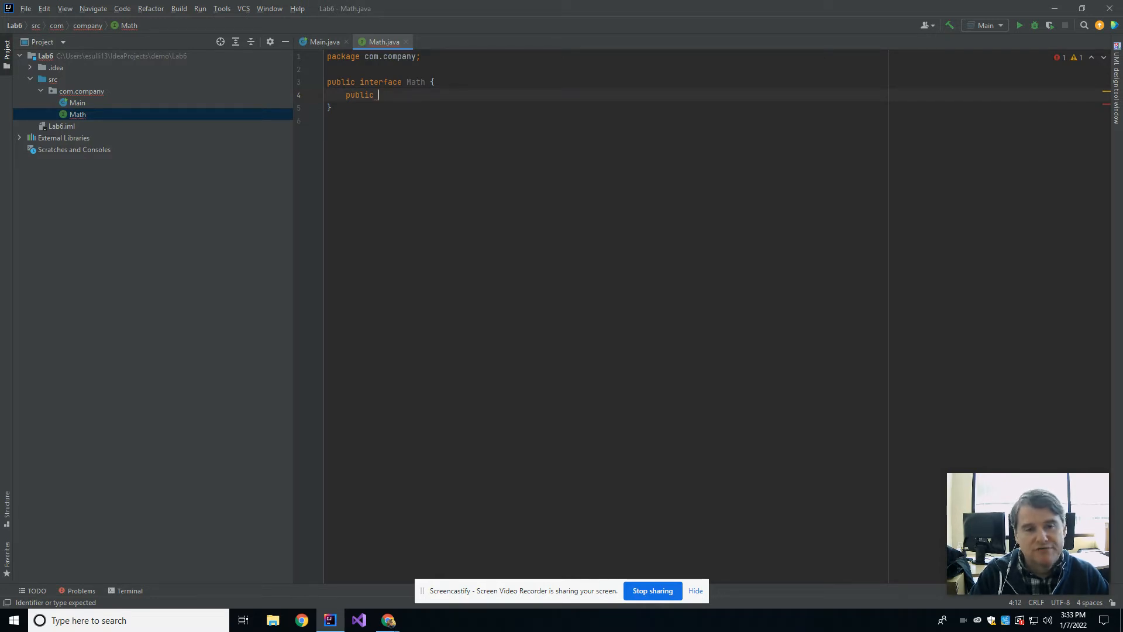
pyautogui.write('void')
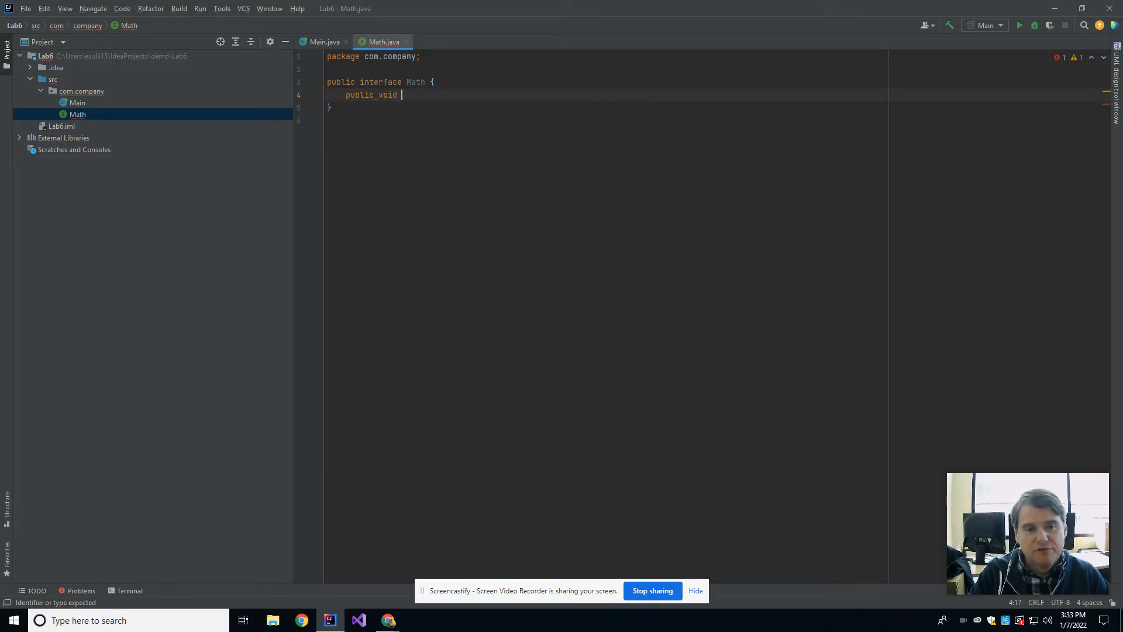
pyautogui.write('addNumbers(int')
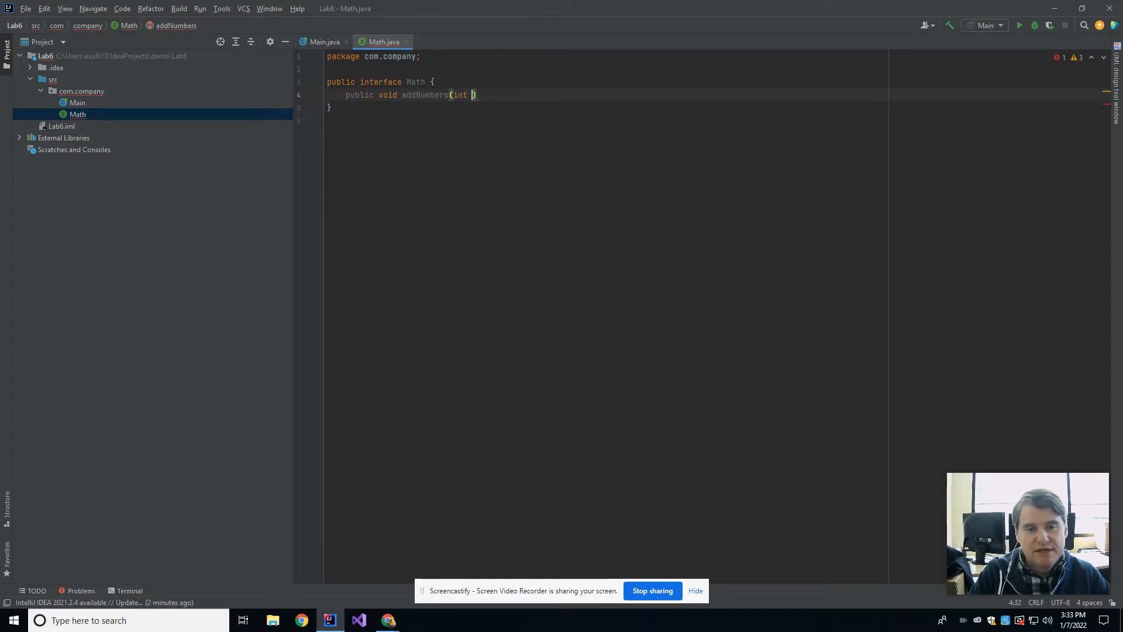
pyautogui.write('num1,')
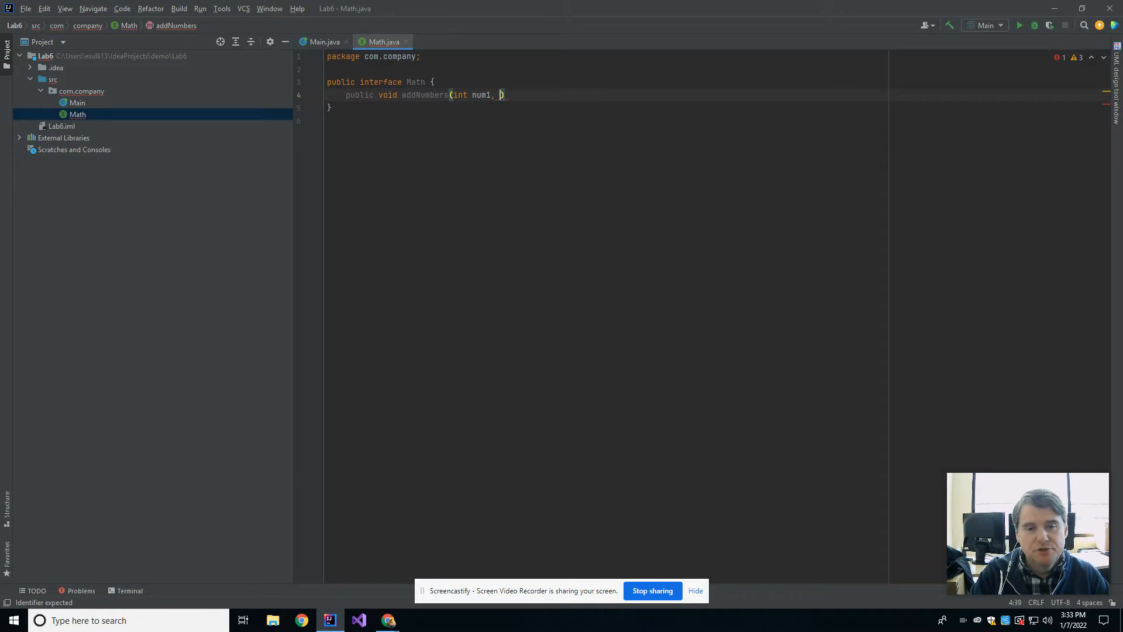
pyautogui.write('int num2);')
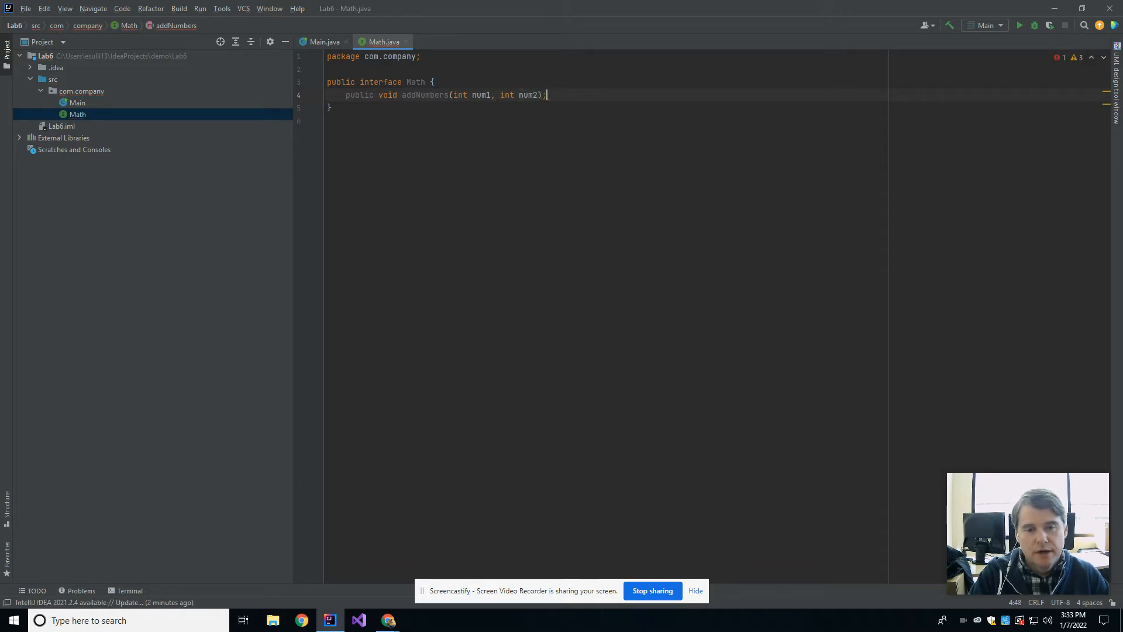
# - Declare public void subtractNumbers(int num1, int num2); in the Math interface
pyautogui.write('public')
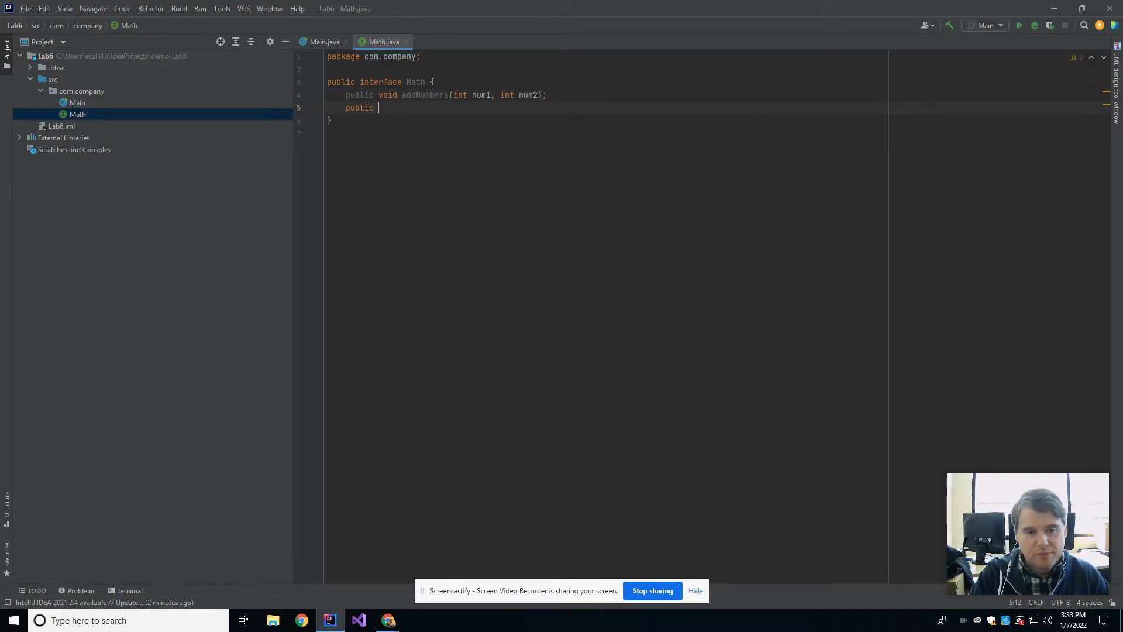
pyautogui.write('void subtractNumbers(int i)')
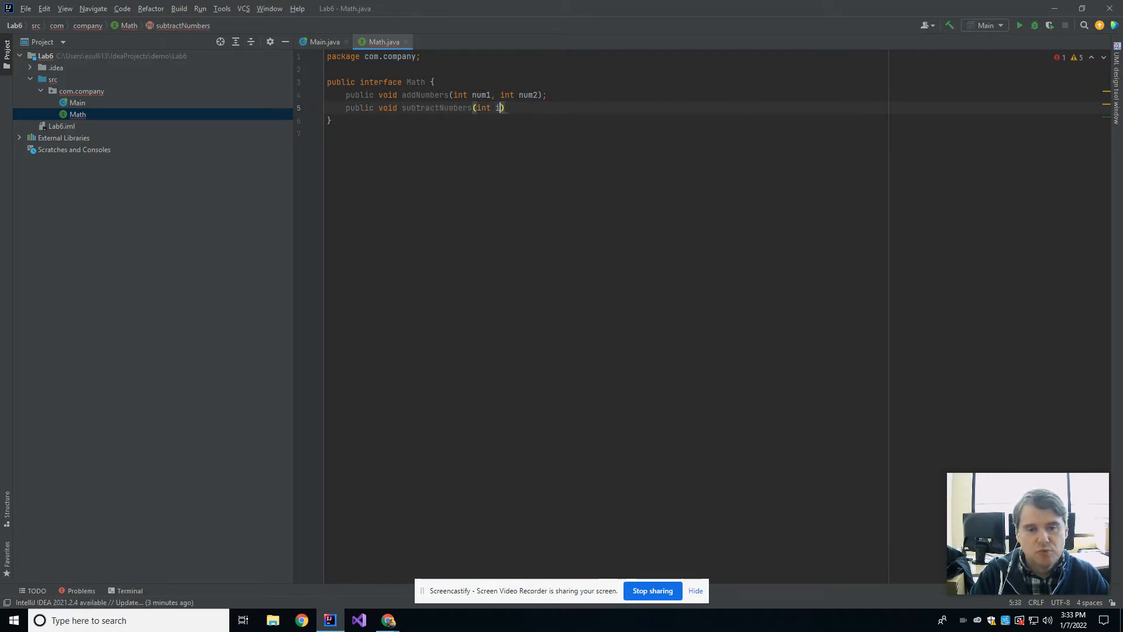
pyautogui.write('num1, int num2')
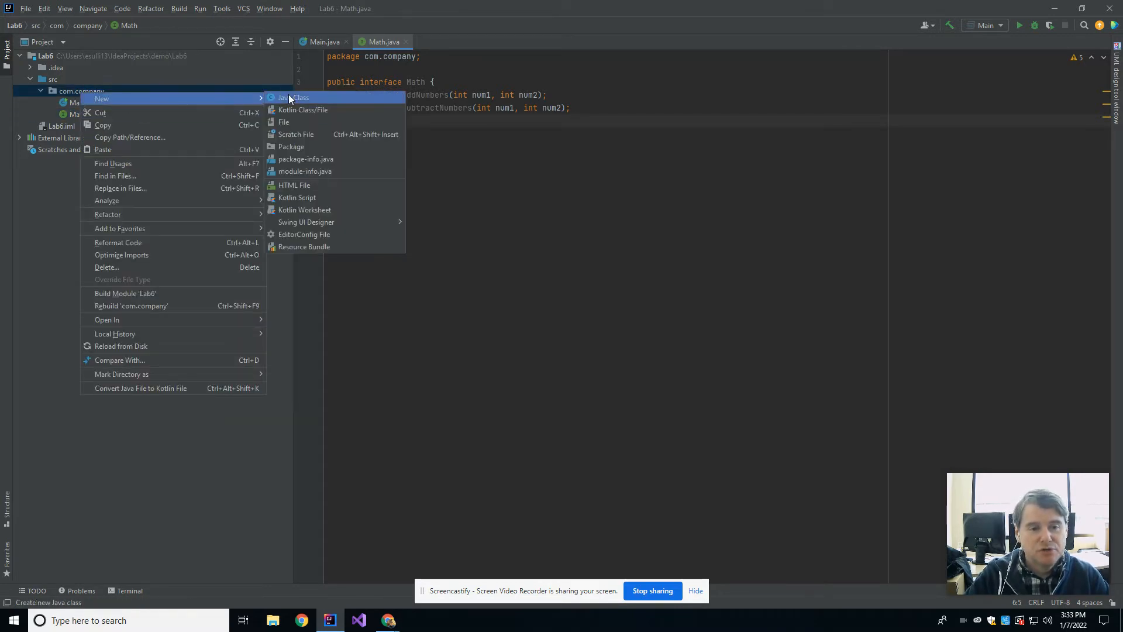
# - Create class decimalMath in com.company declared as 'implements Math' with an empty body
pyautogui.click(295, 97)
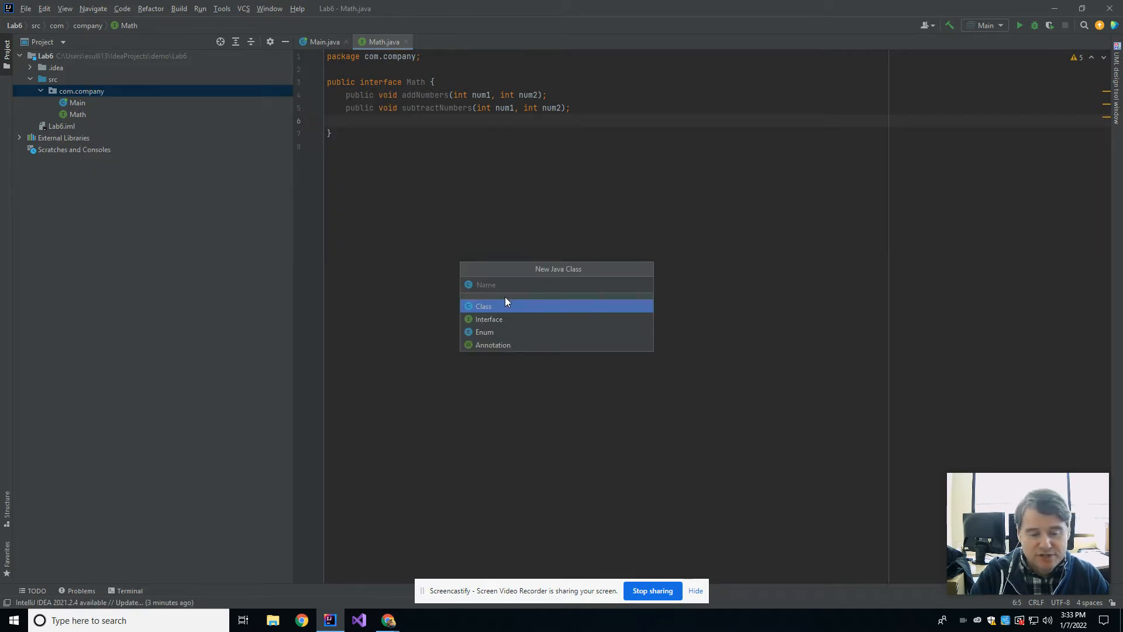
pyautogui.write('decimal')
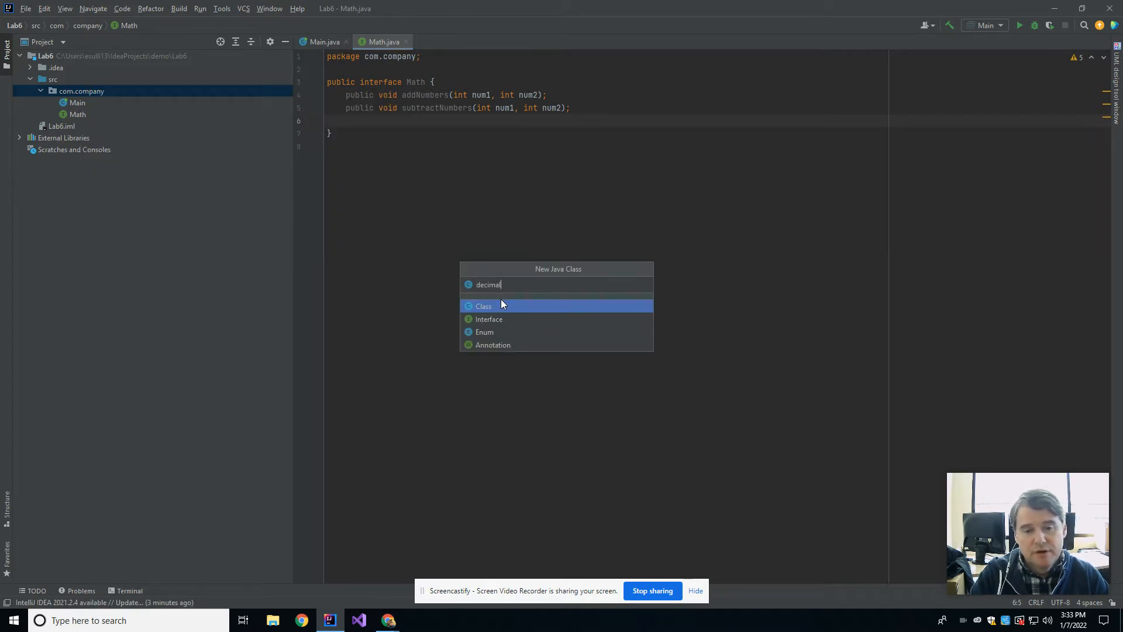
pyautogui.write('Math')
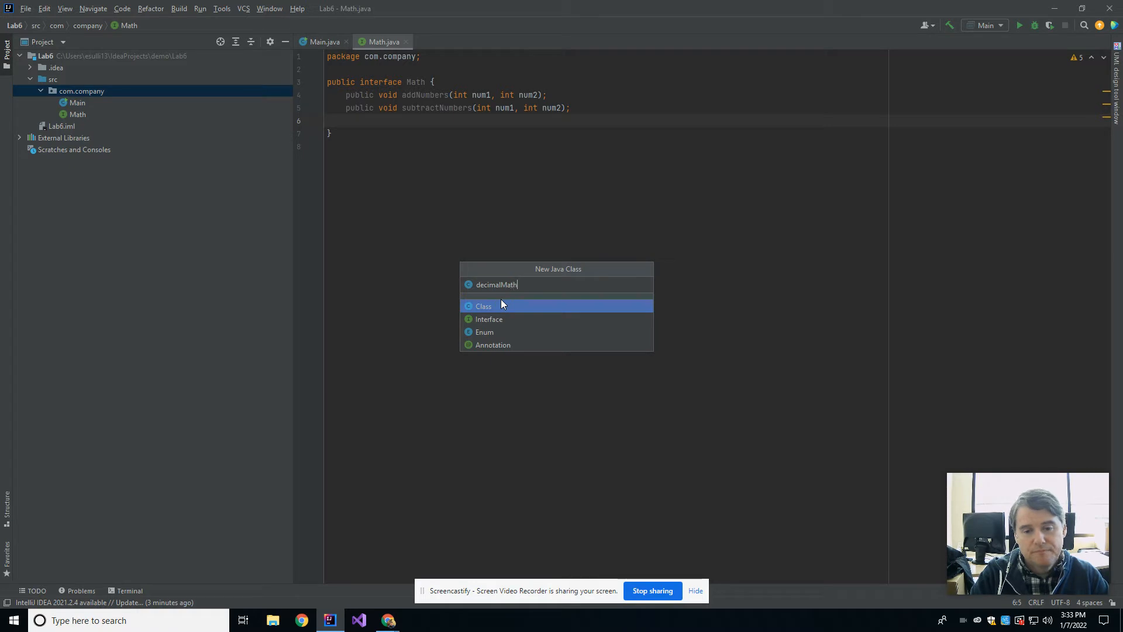
pyautogui.click(483, 305)
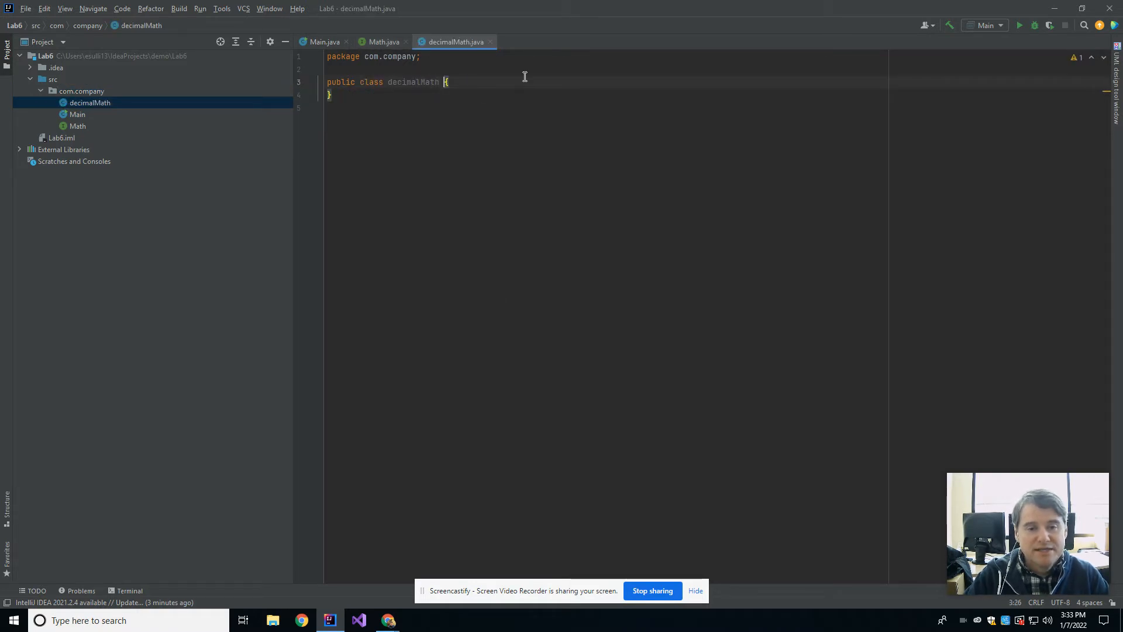
pyautogui.write('implements')
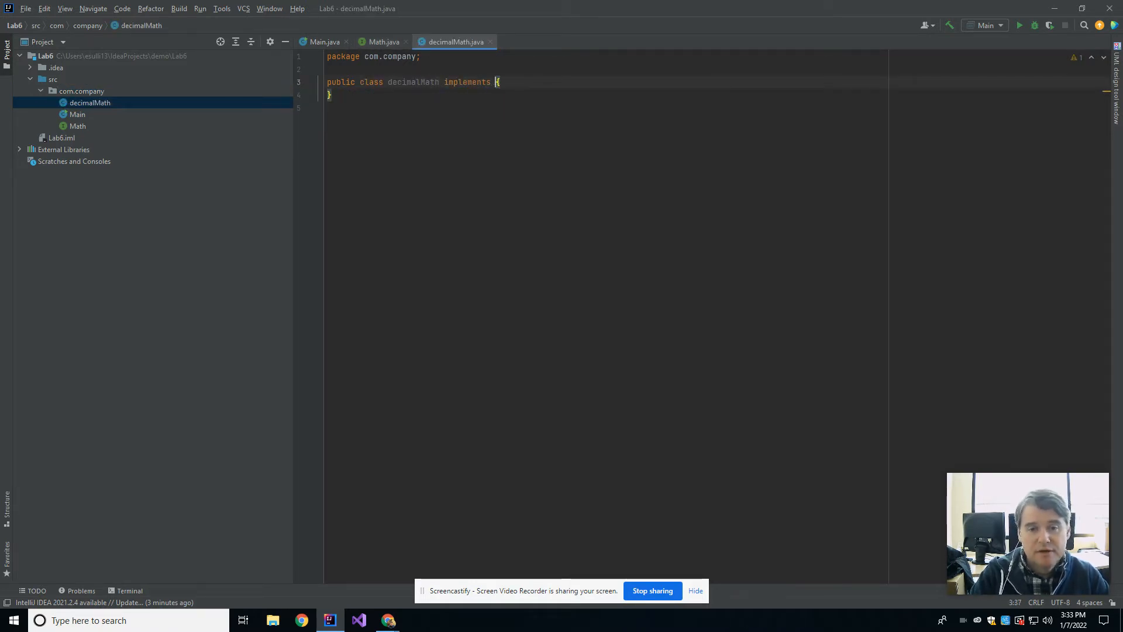
pyautogui.write('Math{')
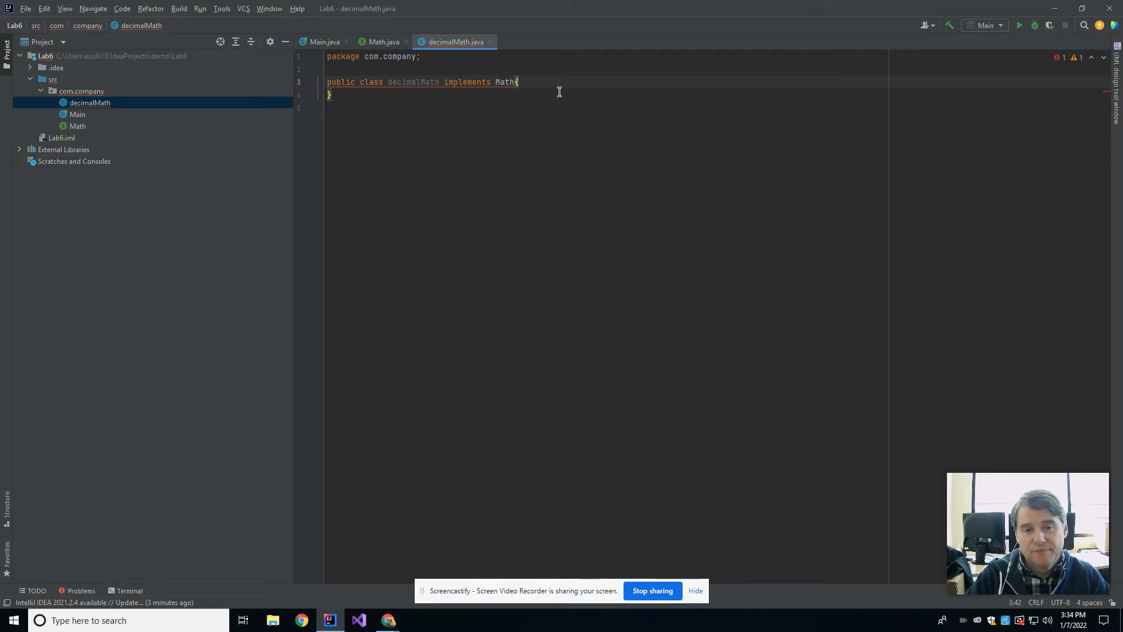
pyautogui.press('enter')
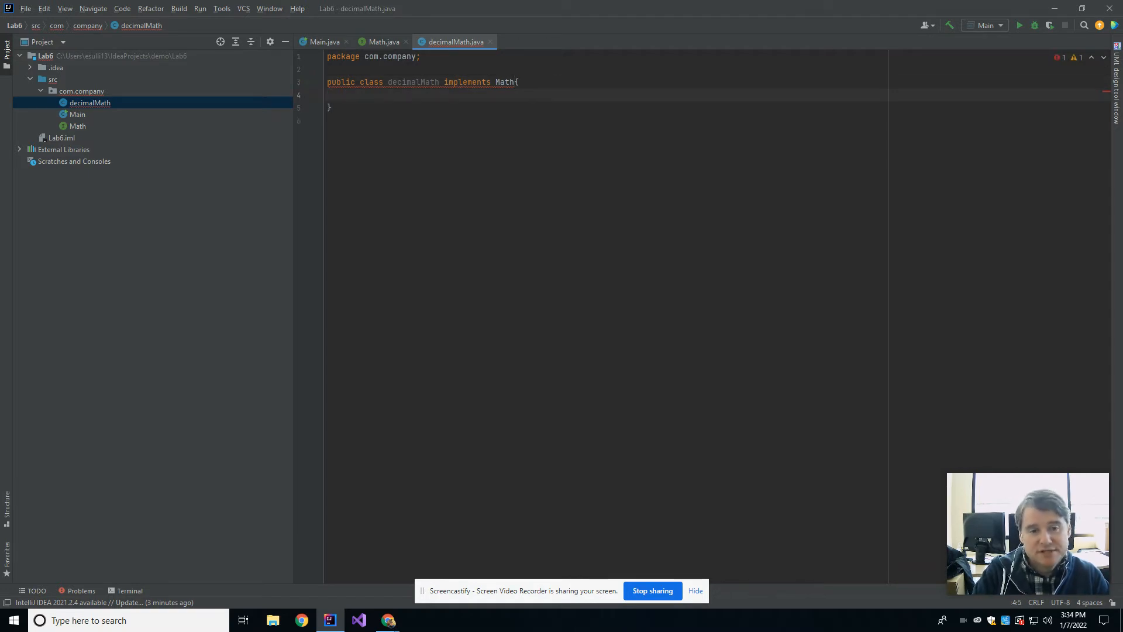
# - Add addNumbers(int num1, int num2) returning num1+num2 to decimalMath and select its void return type
pyautogui.write('public void addNumbe')
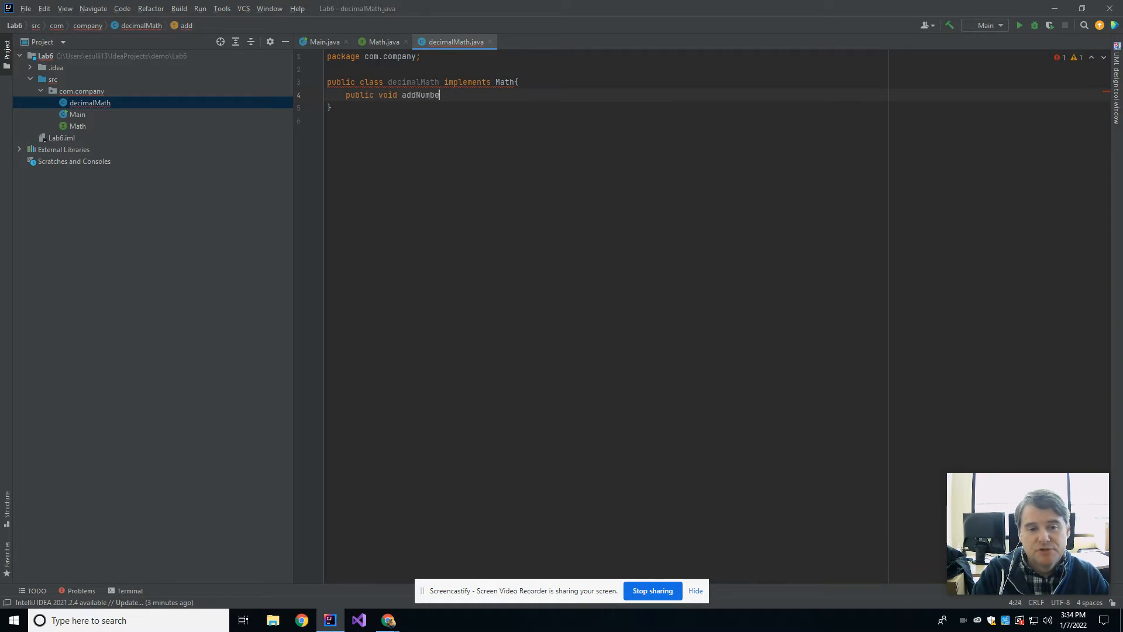
pyautogui.write('rs(int')
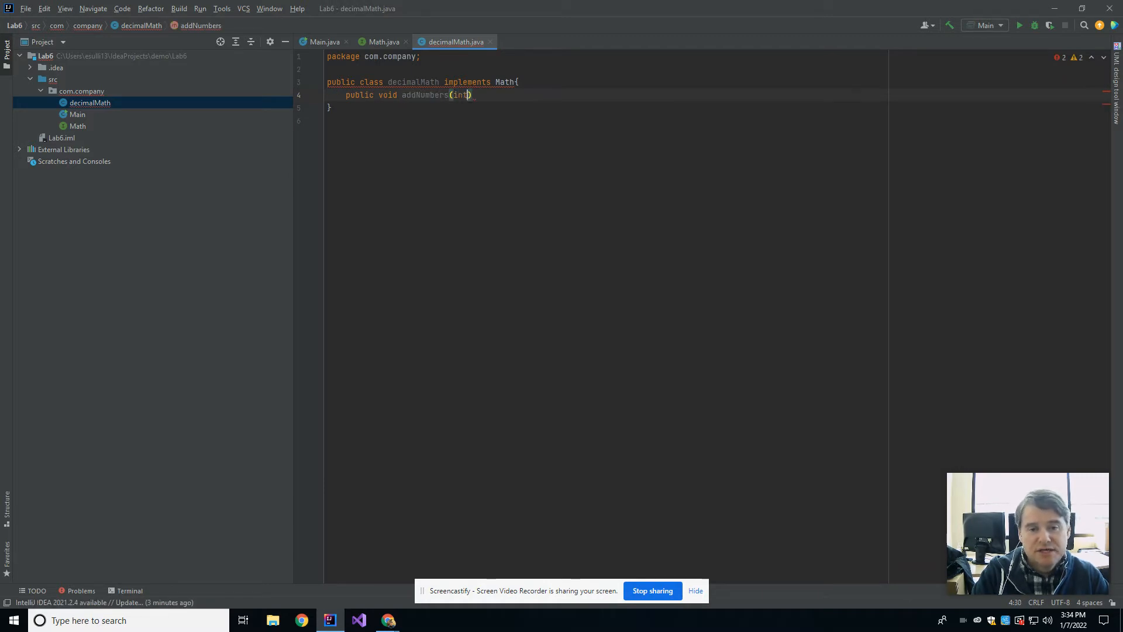
pyautogui.write('num1, an')
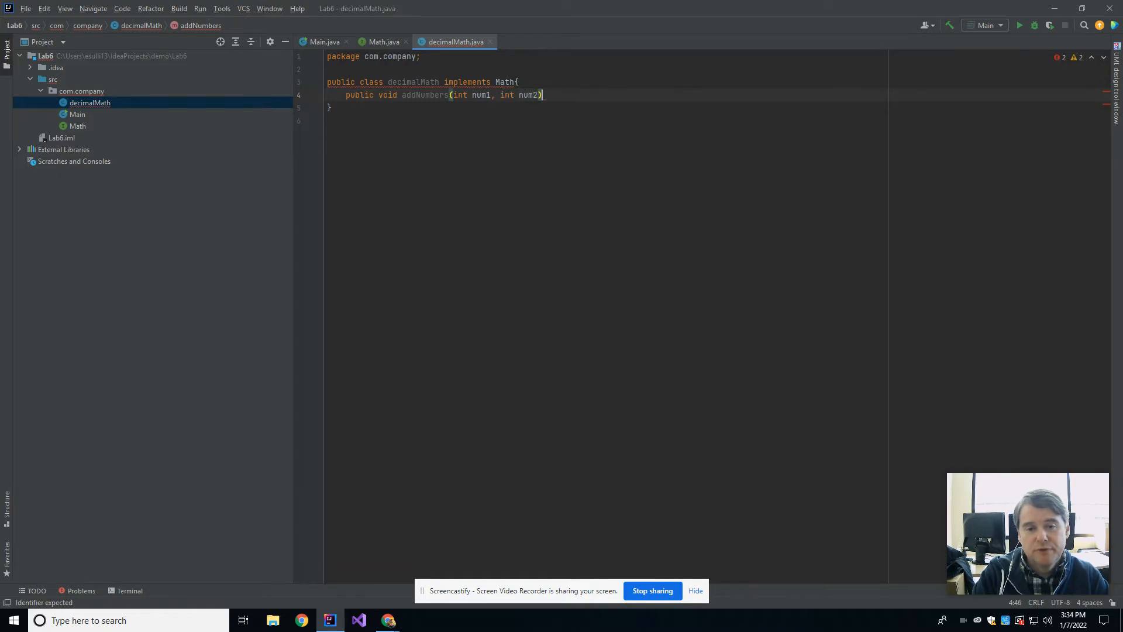
pyautogui.write('{')
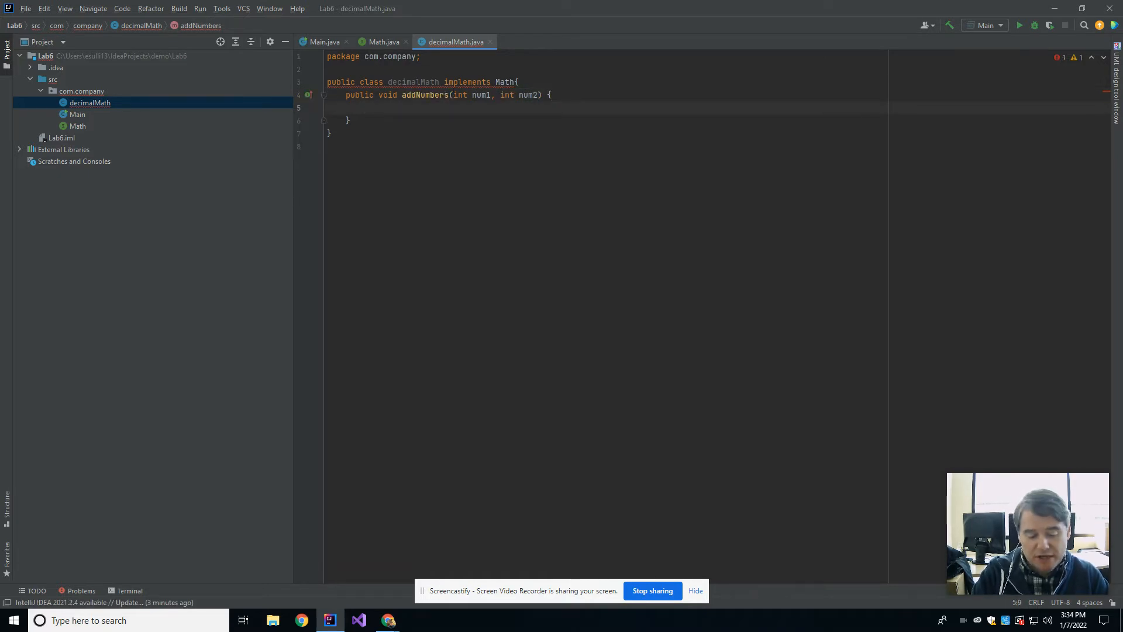
pyautogui.write('return num')
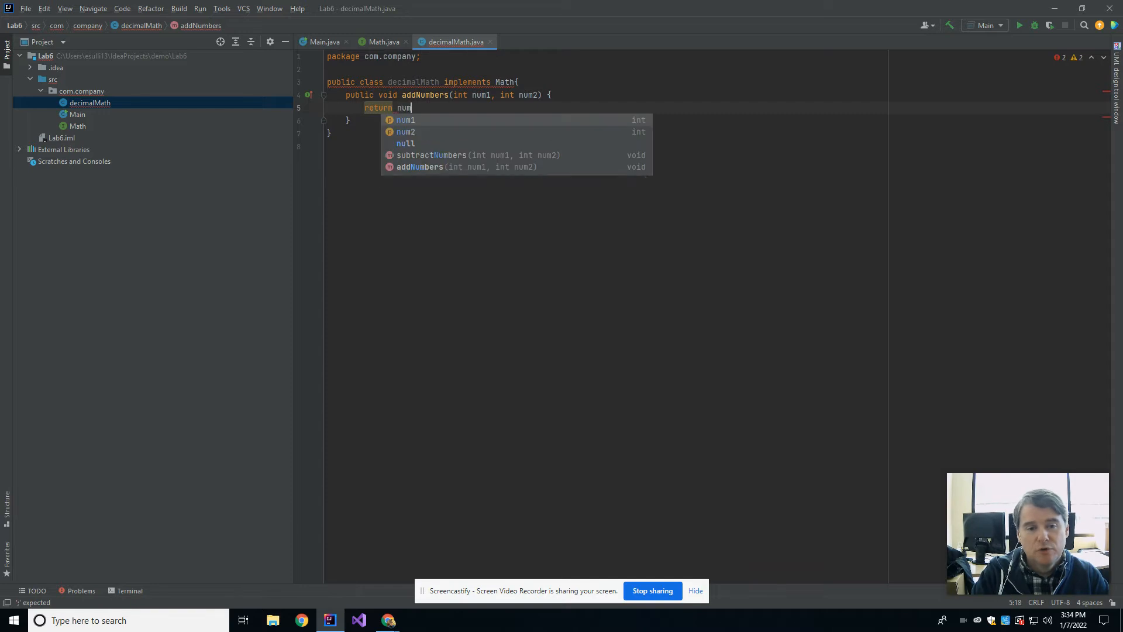
pyautogui.write('1+num2')
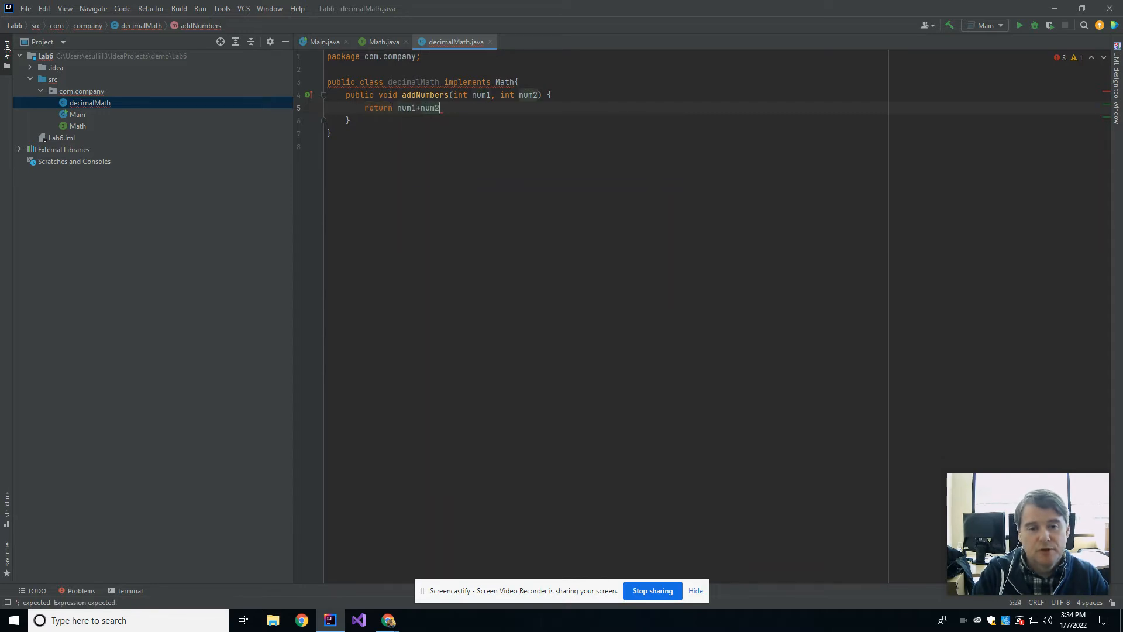
pyautogui.doubleClick(387, 95)
pyautogui.write('nt')
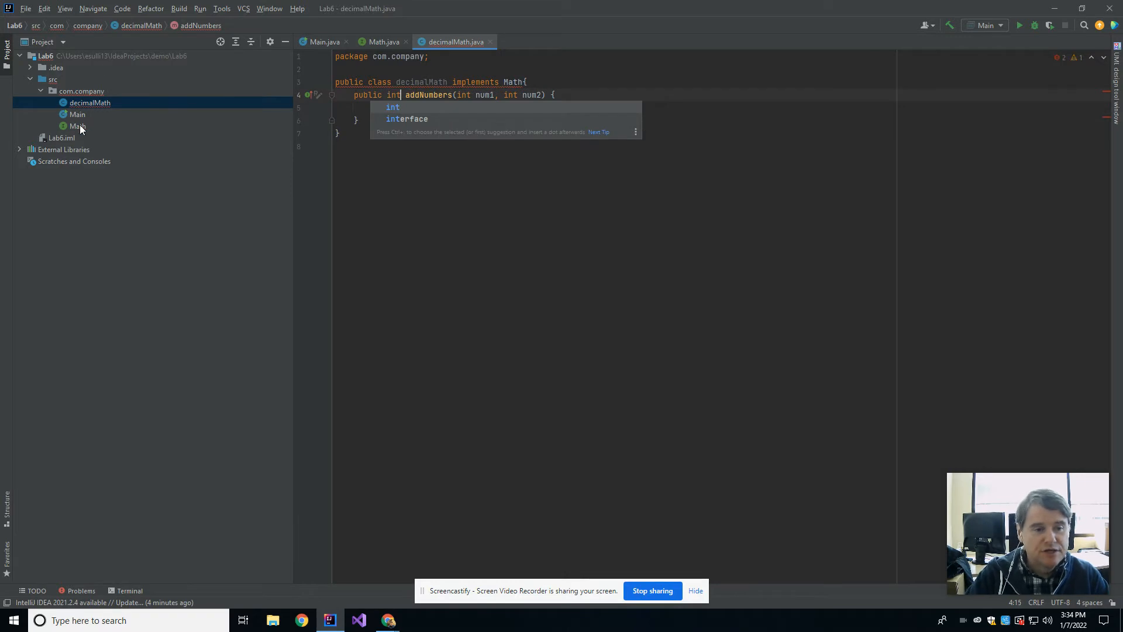
# - Change the Math interface method return types from void to int, then return to decimalMath
pyautogui.click(78, 115)
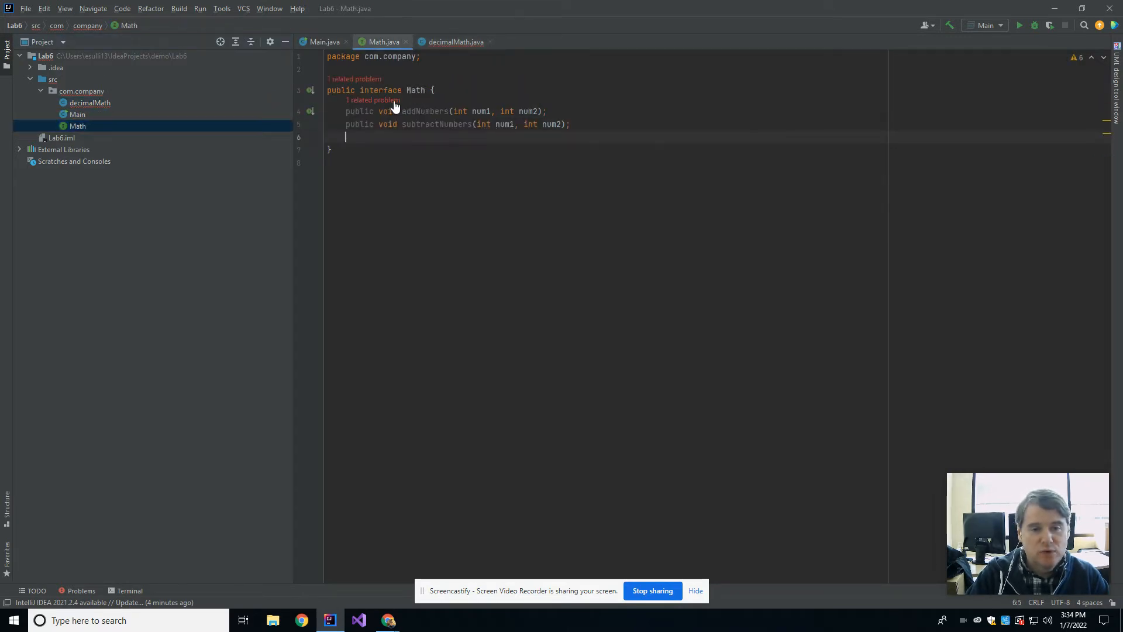
pyautogui.write('int')
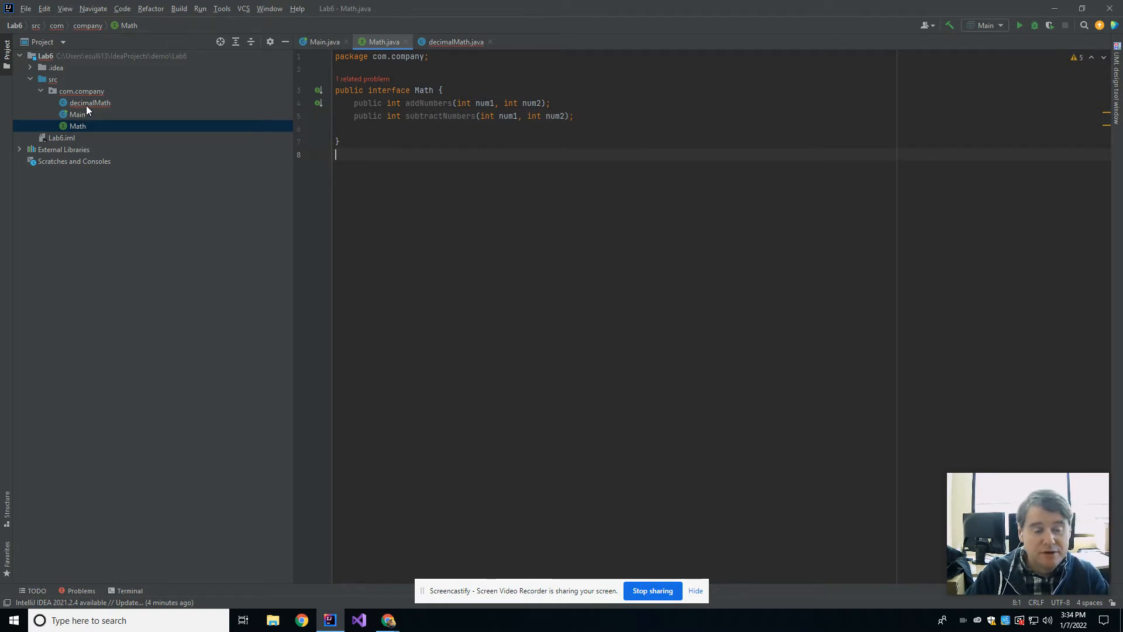
pyautogui.click(455, 42)
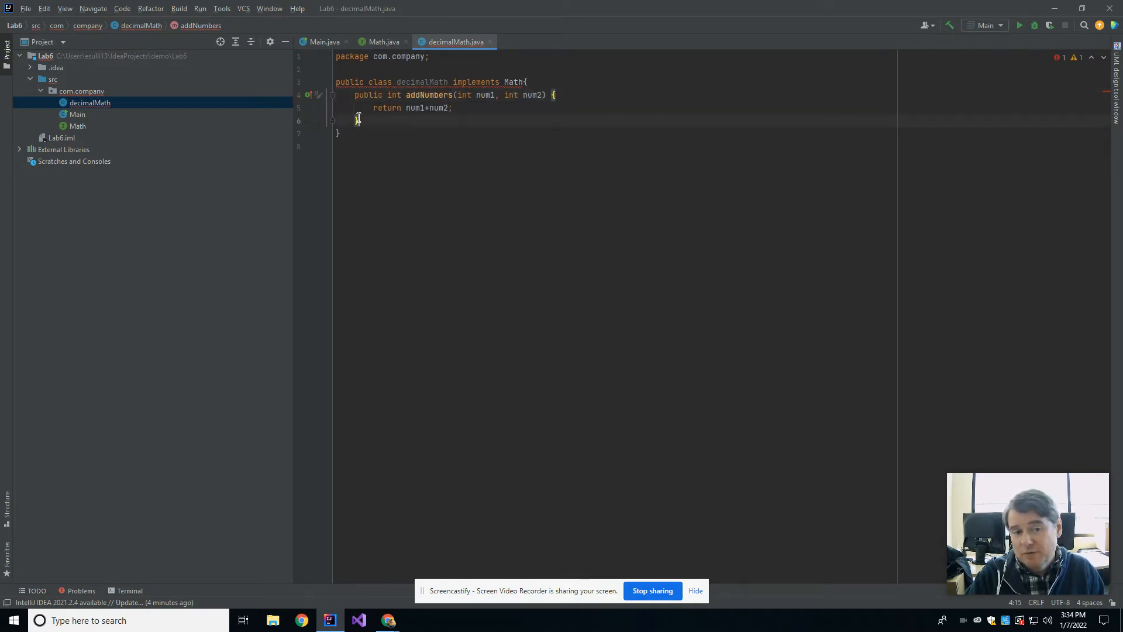
# - Add public int subtractNumbers(int num1, int num2) returning num1-num2 to decimalMath
pyautogui.write('public')
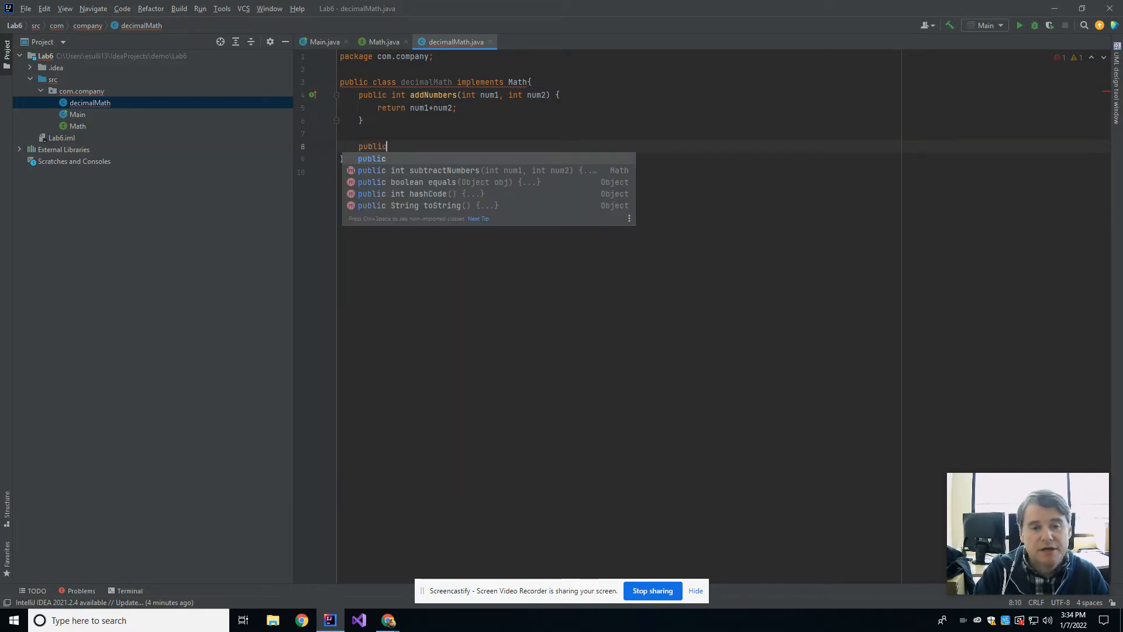
pyautogui.write('int subtra')
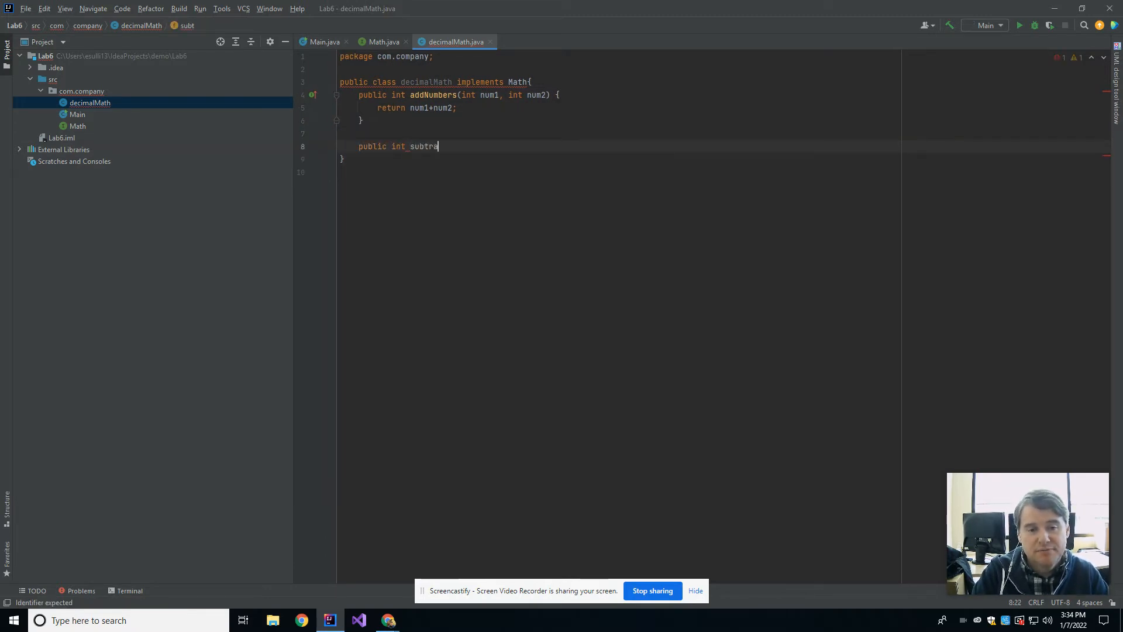
pyautogui.write('ctNumbers(int num1, int num2) {')
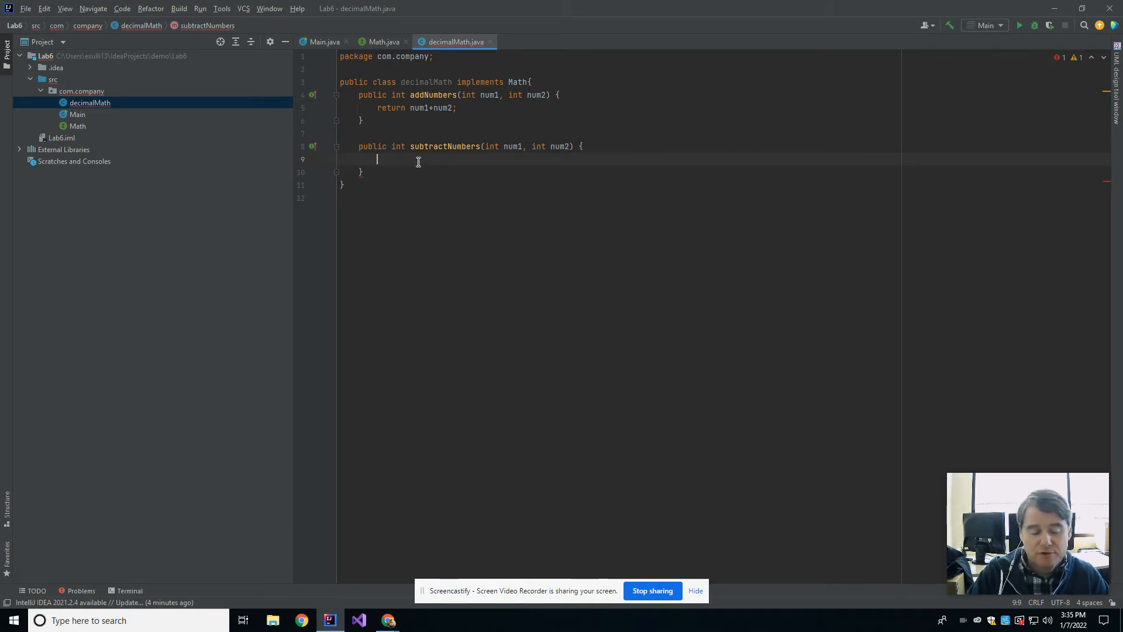
pyautogui.write('return numb')
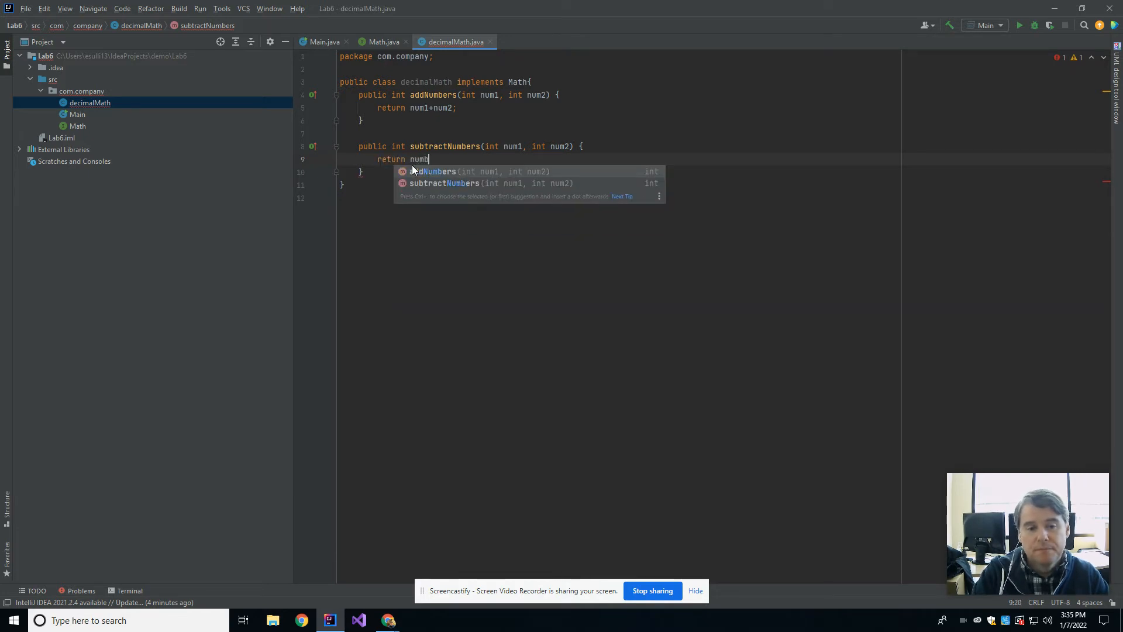
pyautogui.write('1-num2;')
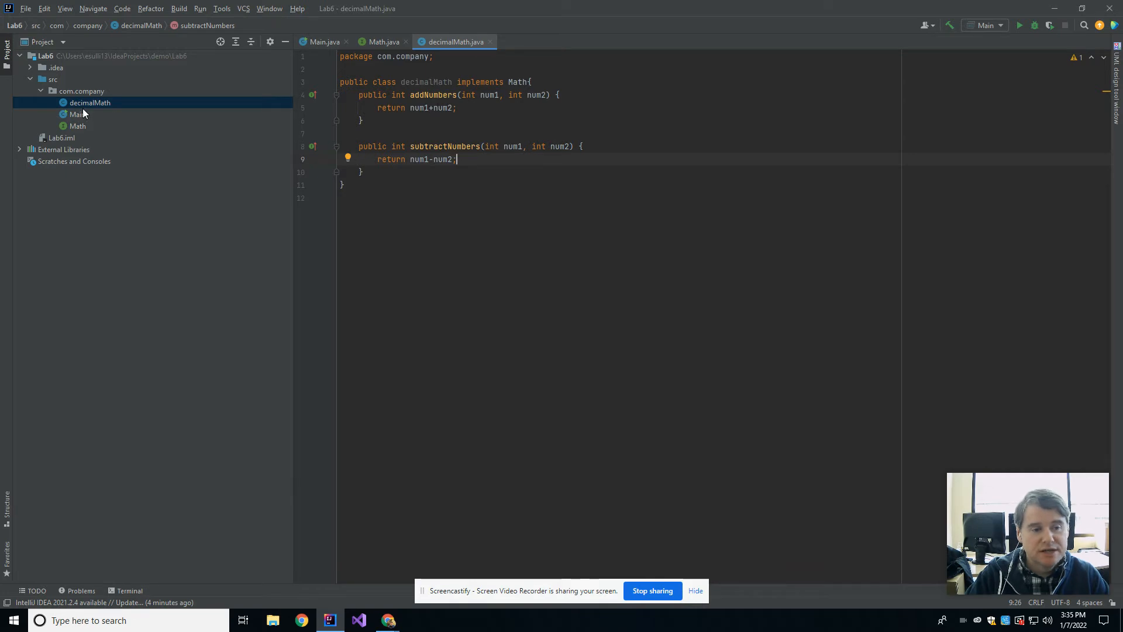
pyautogui.click(77, 114)
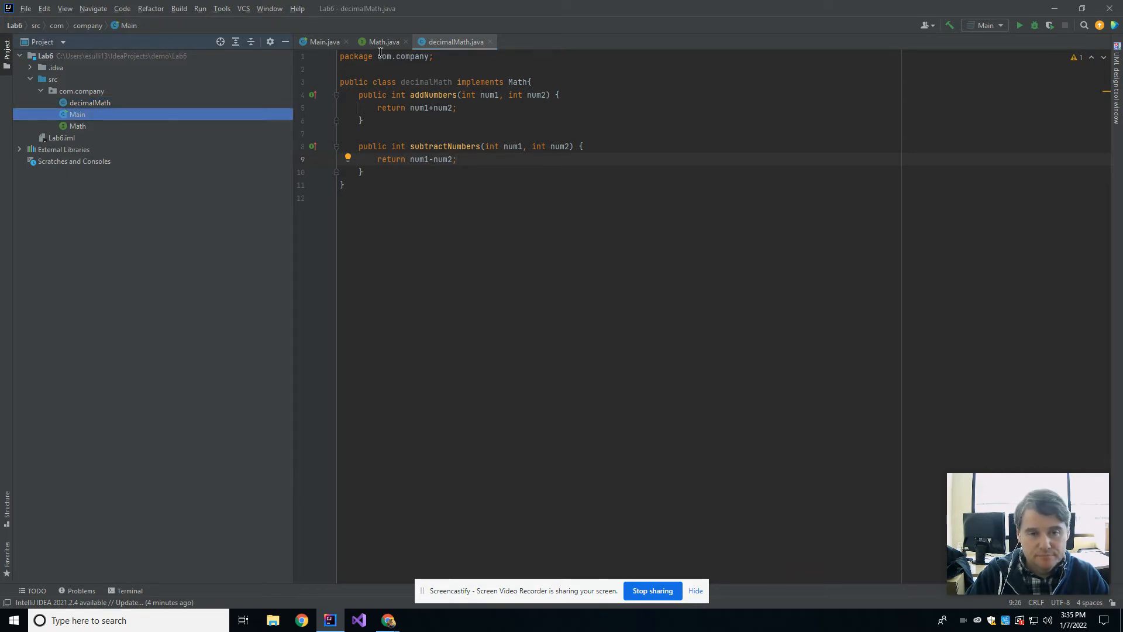
# - Replace Main's placeholder comment with a println prompt 'Enter Number 1:'
pyautogui.click(324, 42)
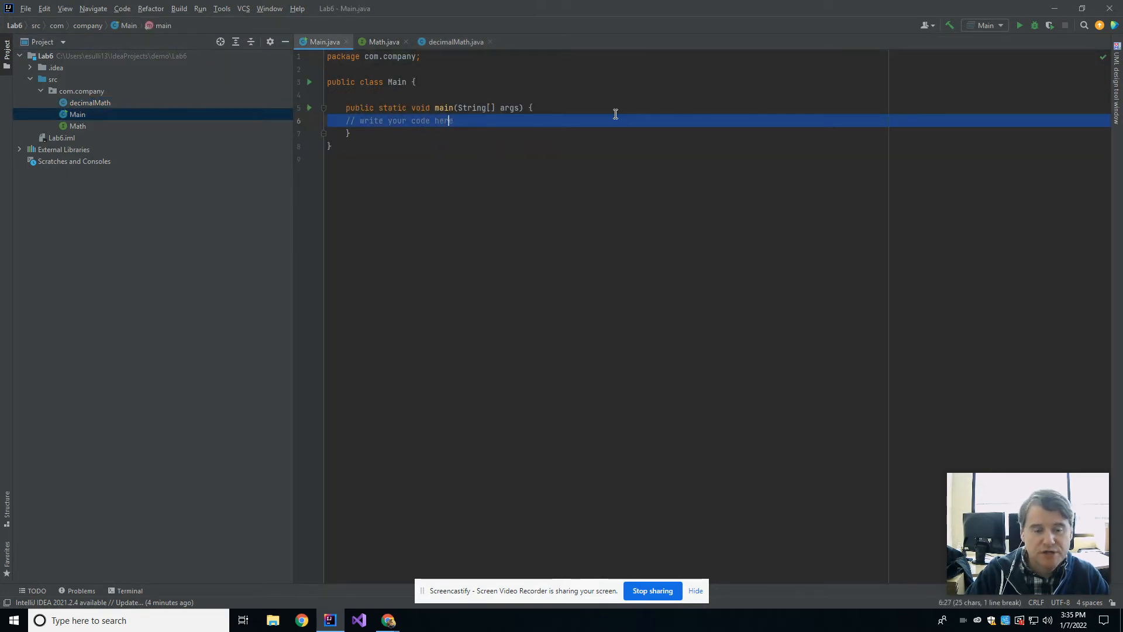
pyautogui.press('Delete')
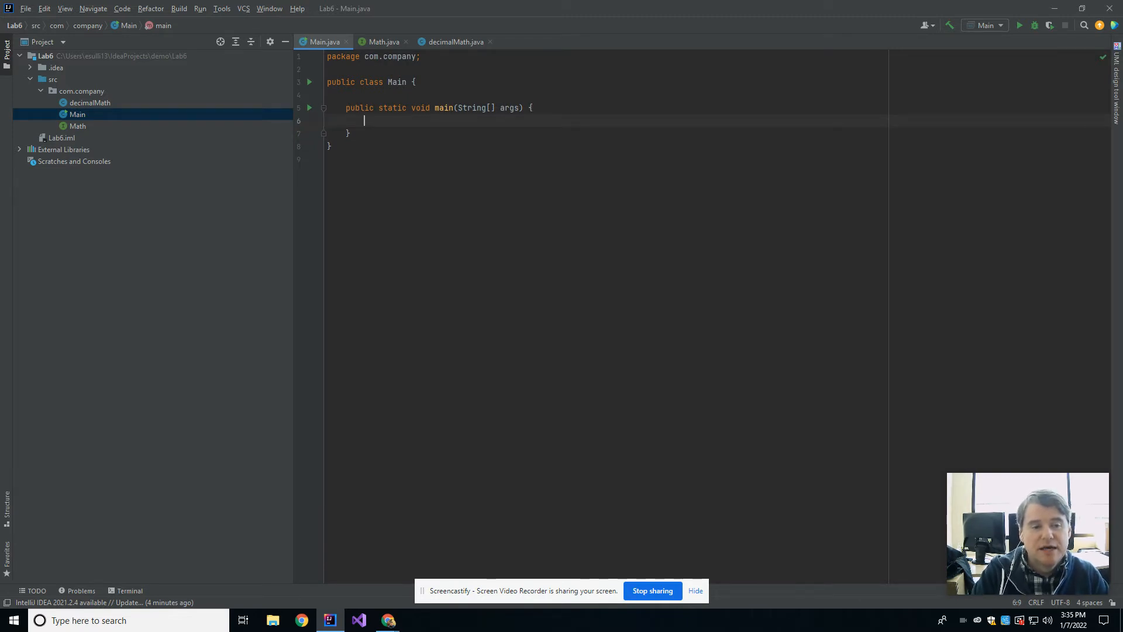
pyautogui.write('System.out.println("')
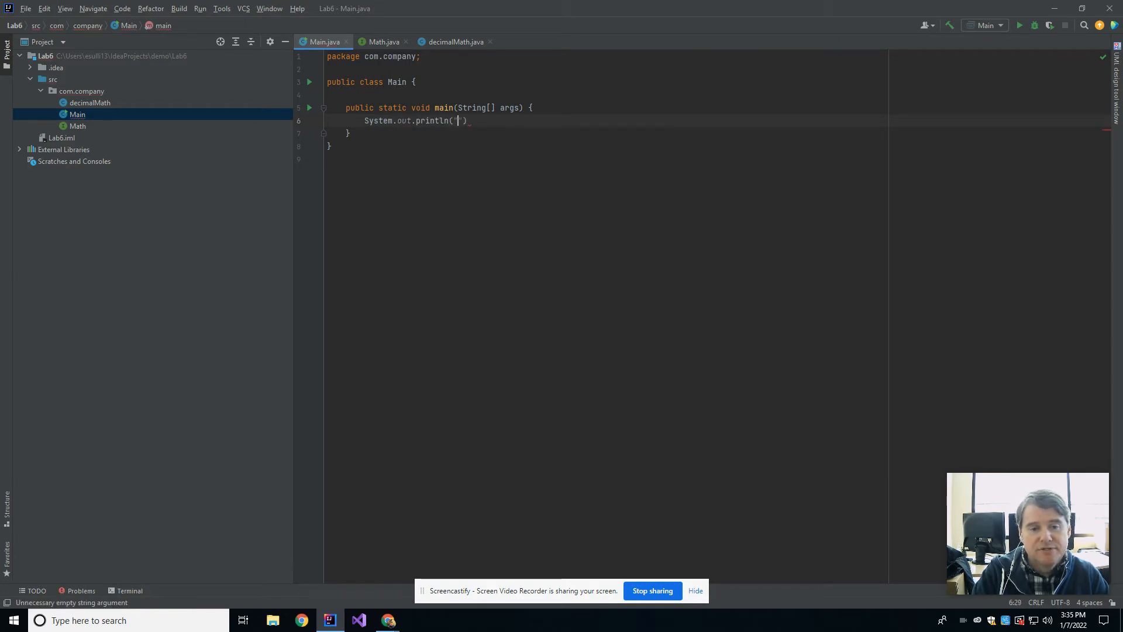
pyautogui.write('Enter')
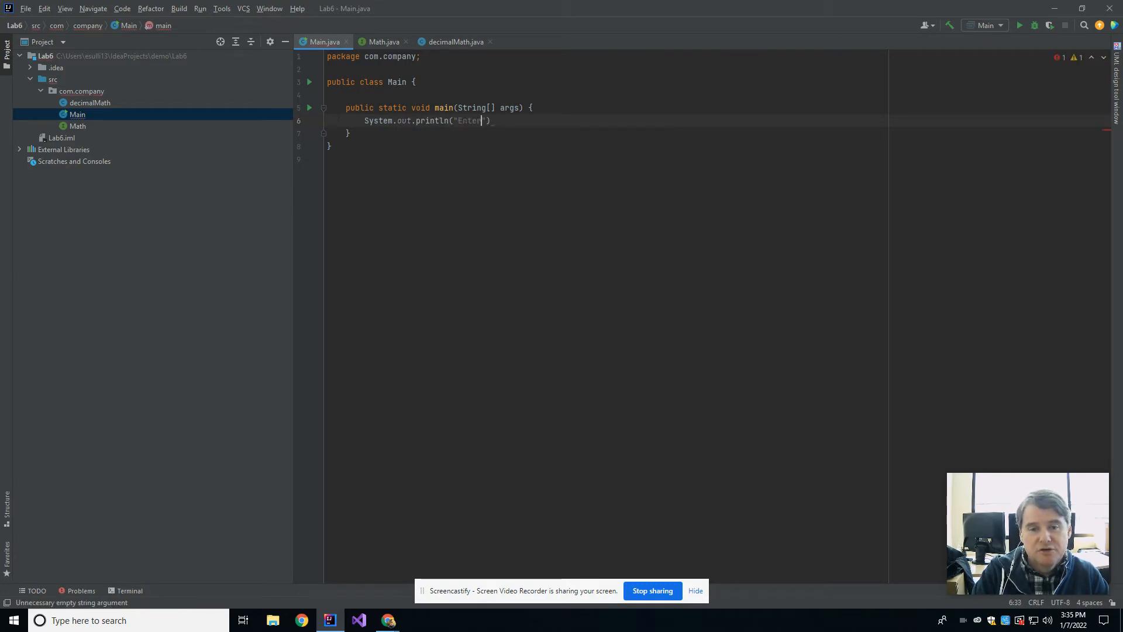
pyautogui.write('Number 1:')
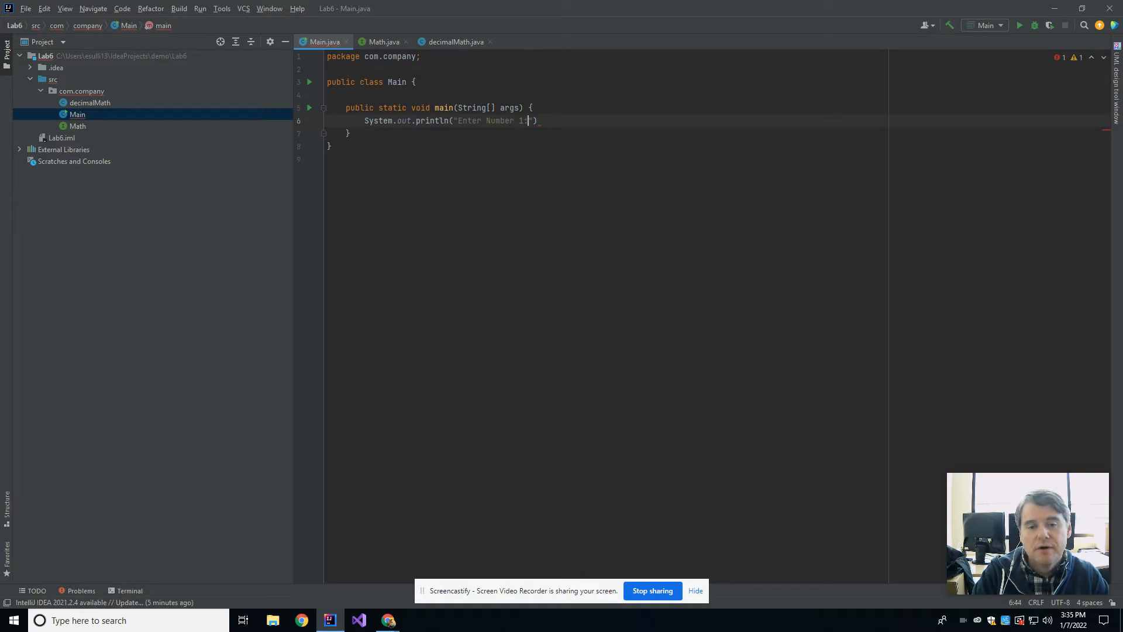
pyautogui.write(')')
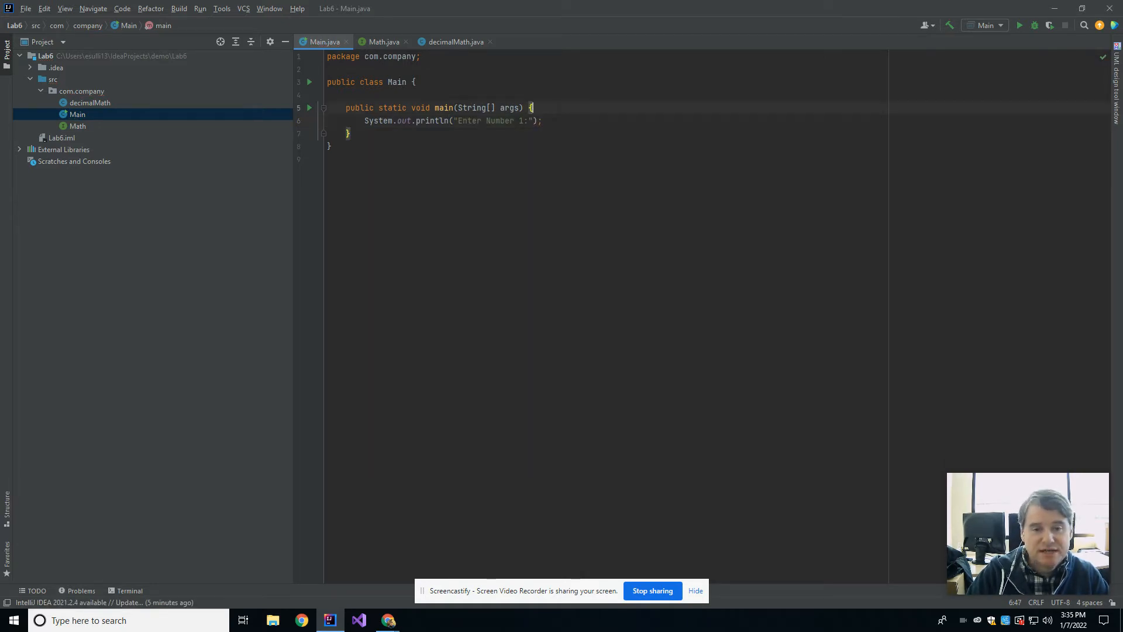
# - Create Scanner myScan on System.in and import java.util.Scanner
pyautogui.write('Scanner m')
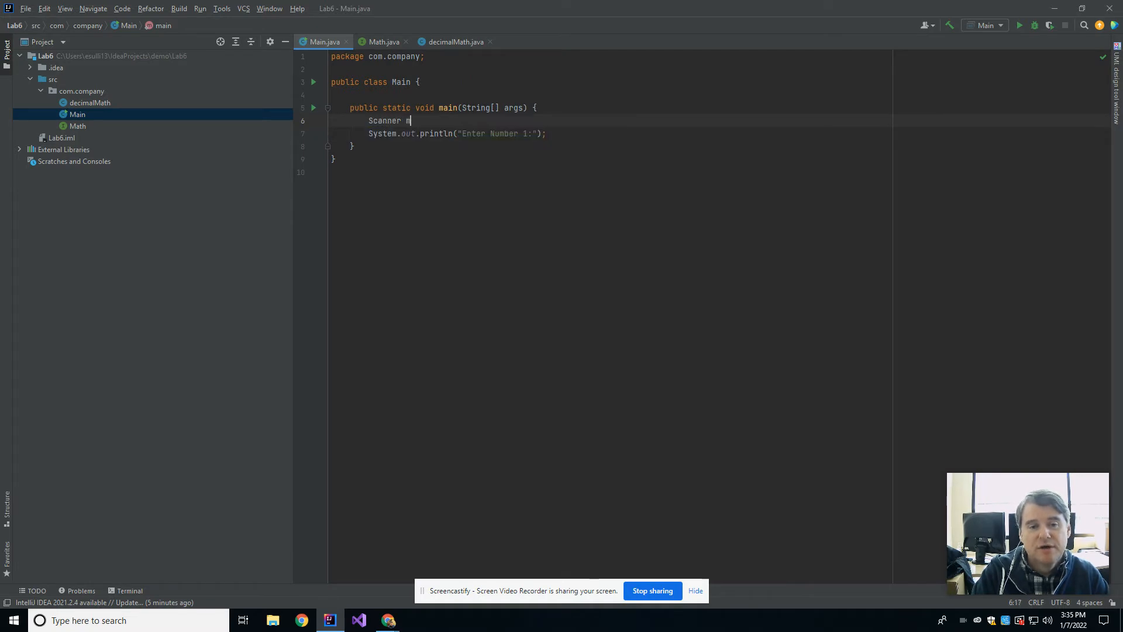
pyautogui.write('yScan=new Scanner(System.in)')
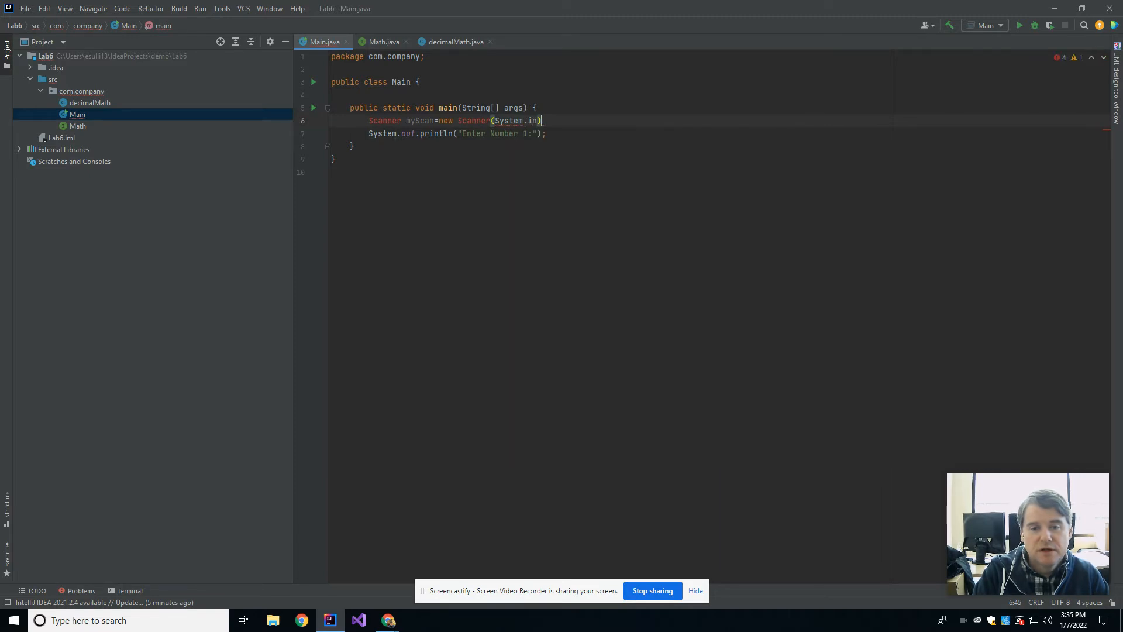
pyautogui.write(';')
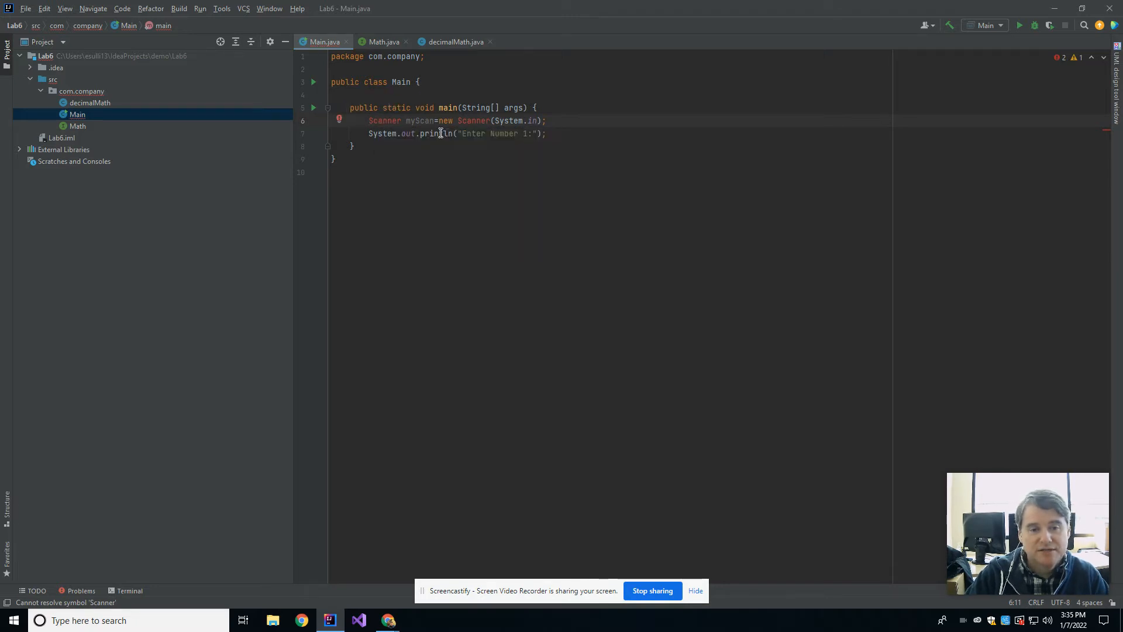
pyautogui.press('Alt+Enter')
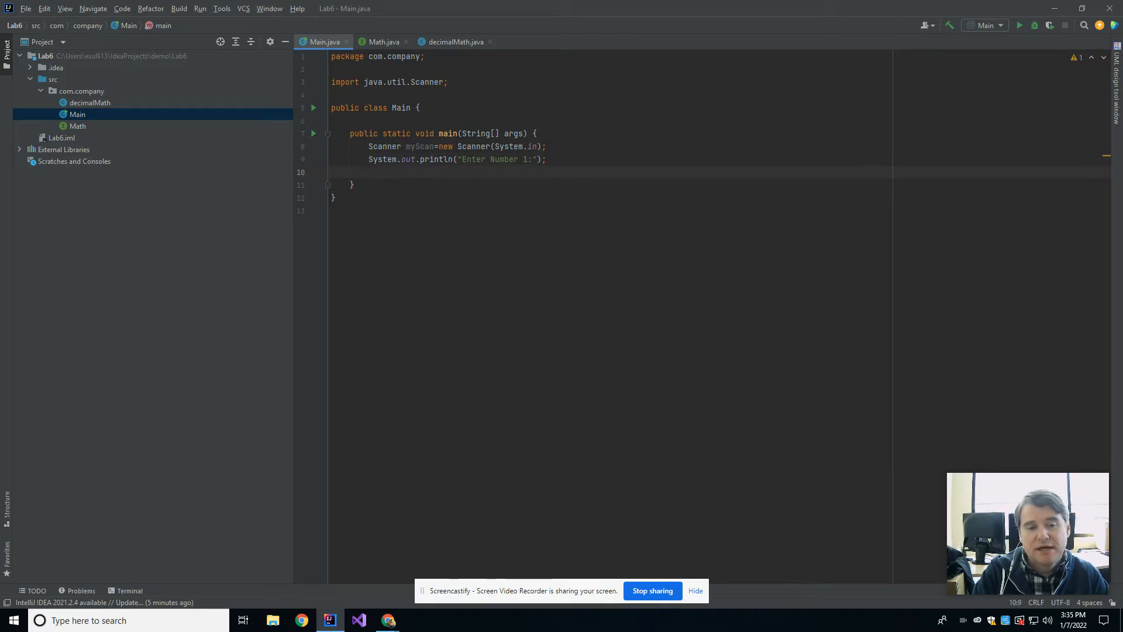
# - Read int num1 via myScan.nextInt() and select the prompt/read lines to duplicate for num2
pyautogui.write('int num1=')
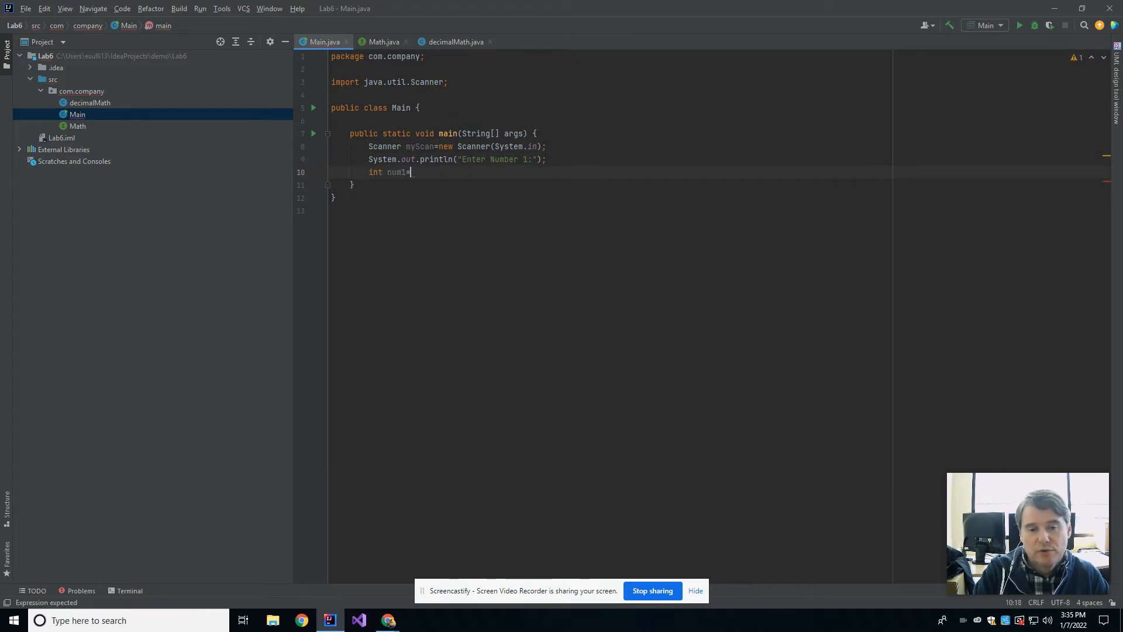
pyautogui.write('myScan')
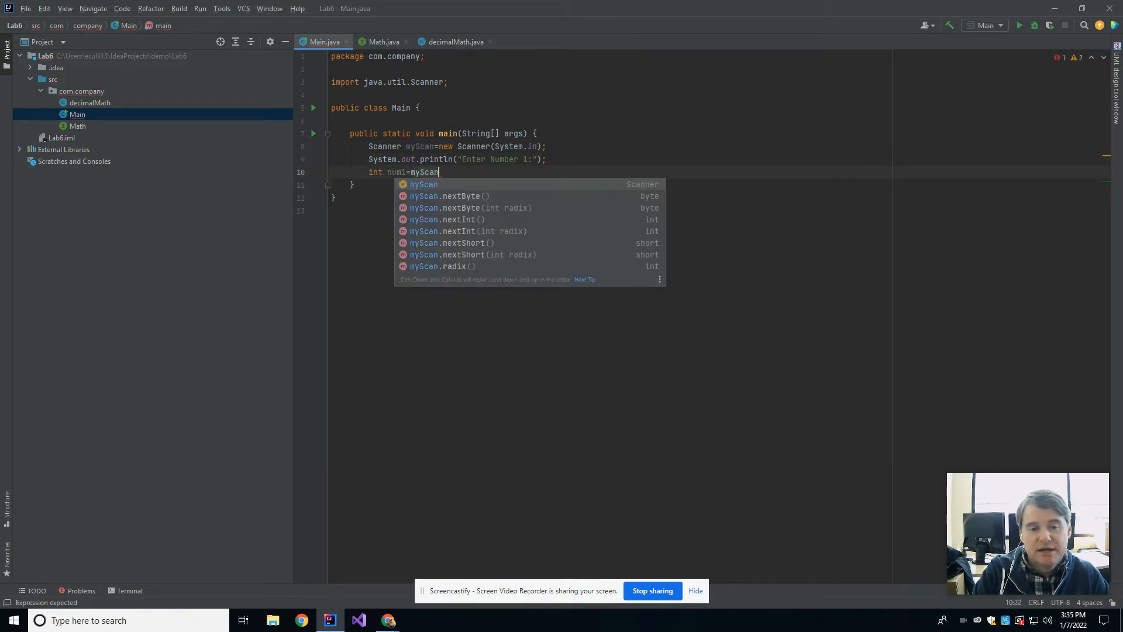
pyautogui.write('.nextInt();')
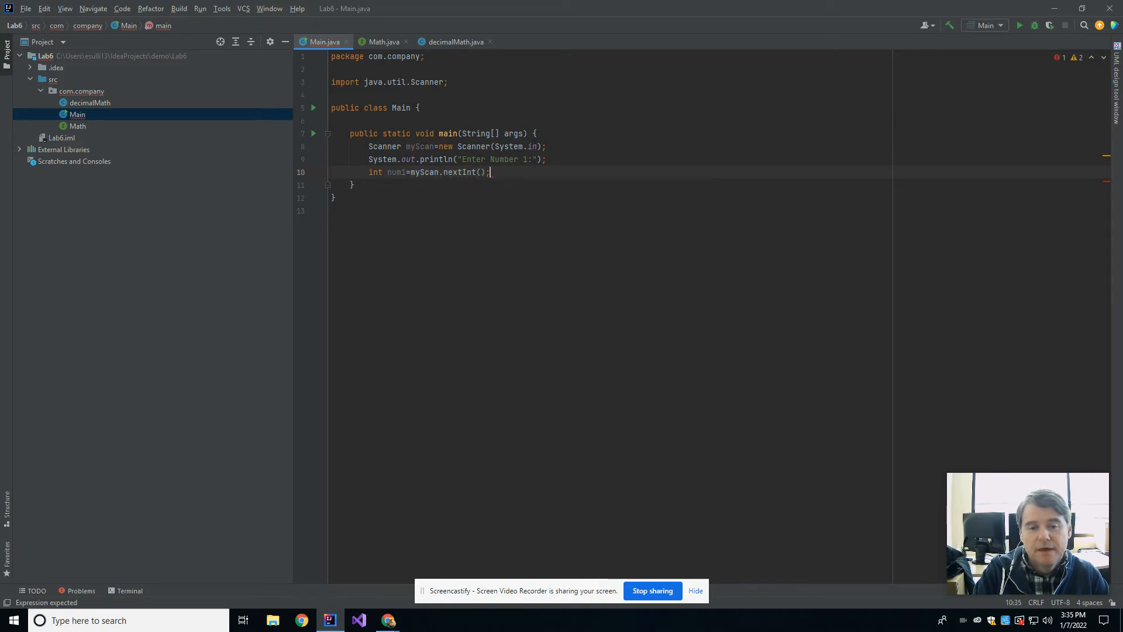
pyautogui.moveTo(368, 159); pyautogui.dragTo(490, 172)
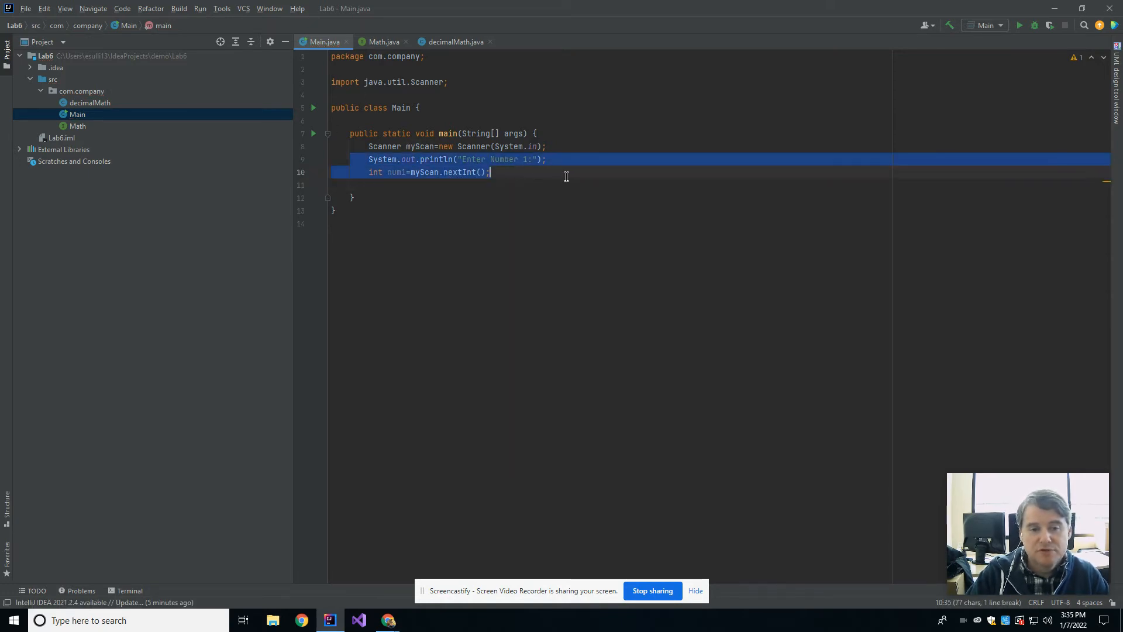
pyautogui.click(490, 172)
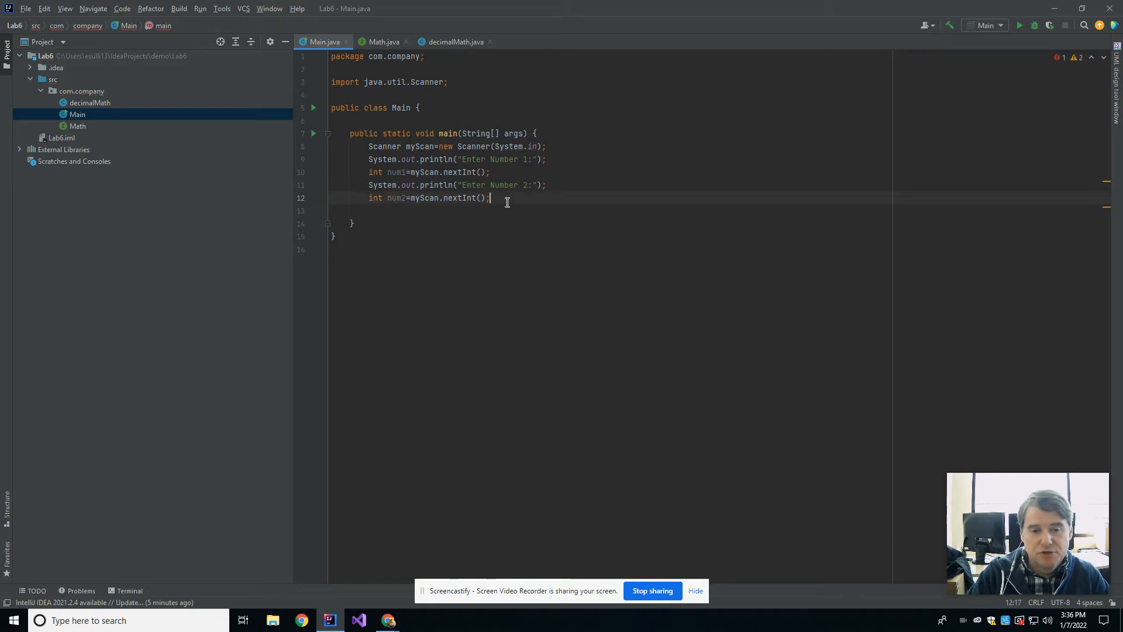
# - Create a decimalMath object doMath and store addNumbers(num1, num2) in answer
pyautogui.press('enter')
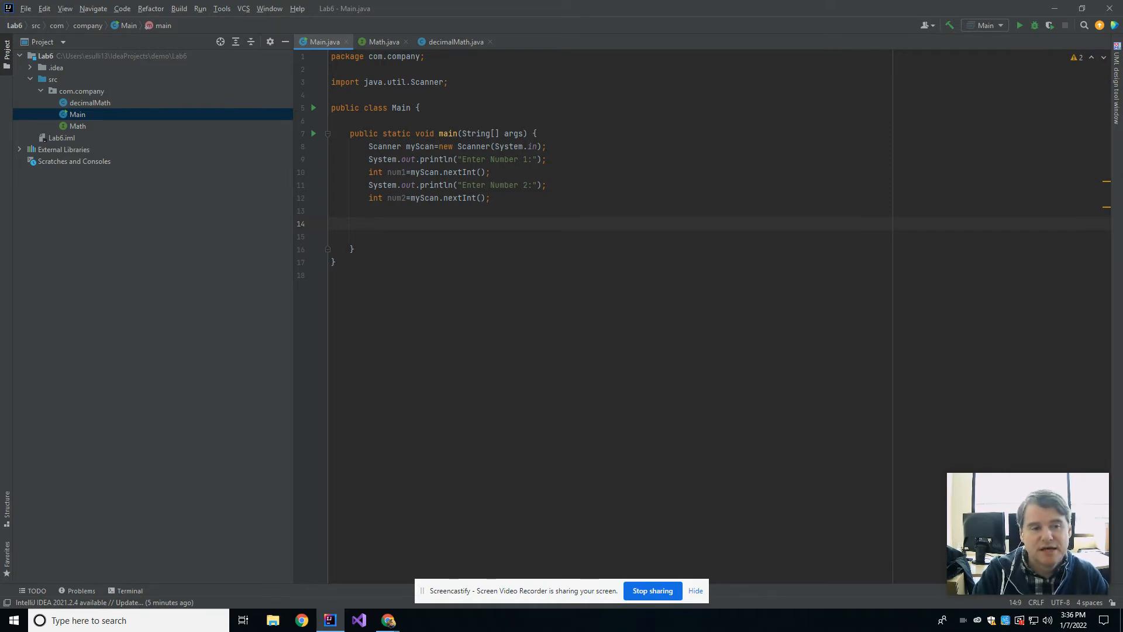
pyautogui.write('decimalMath')
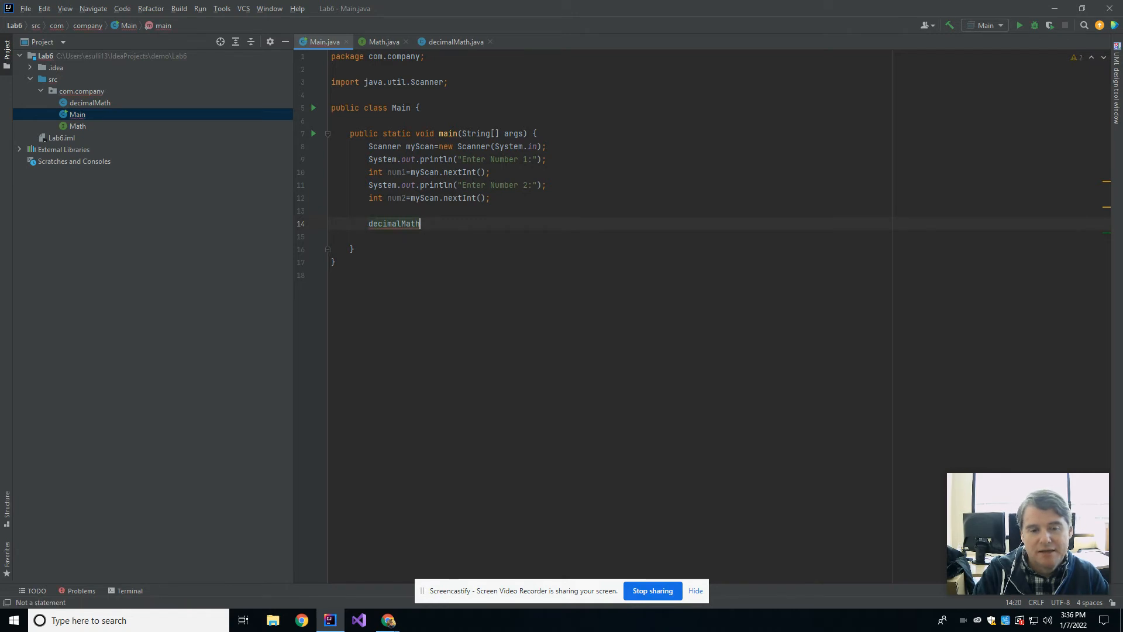
pyautogui.write('dc')
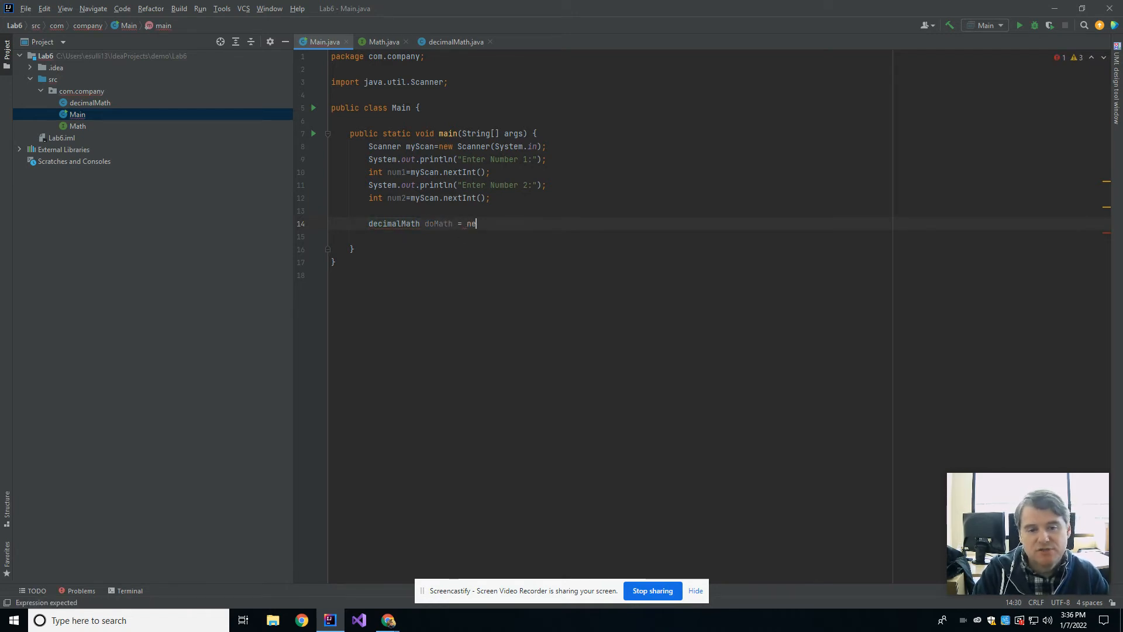
pyautogui.write('w decimalMath();')
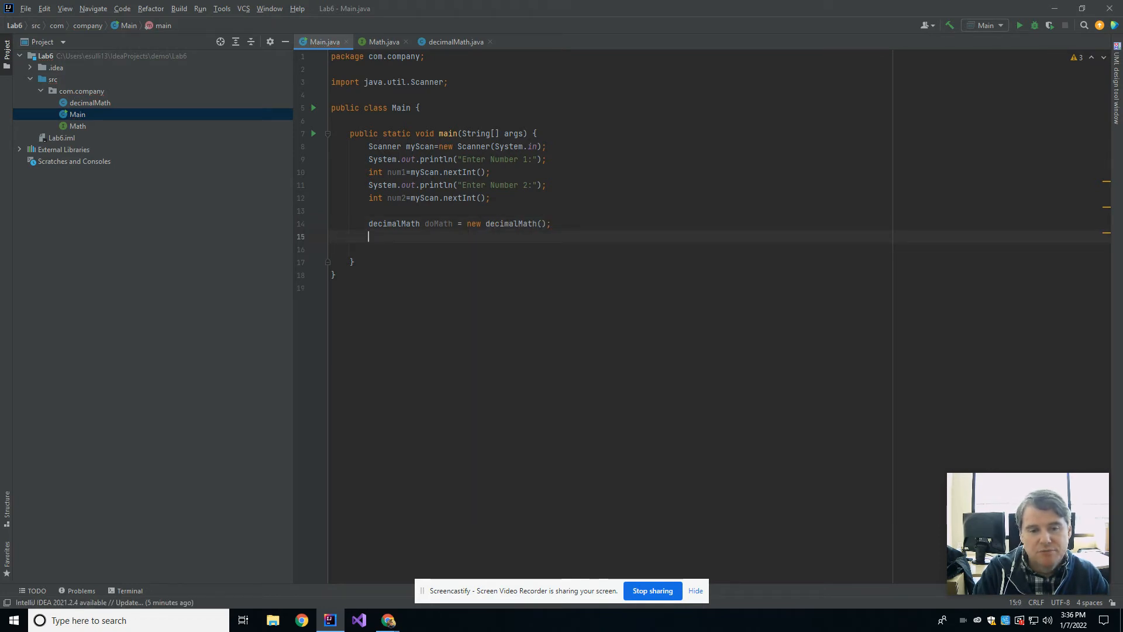
pyautogui.write('doMath.')
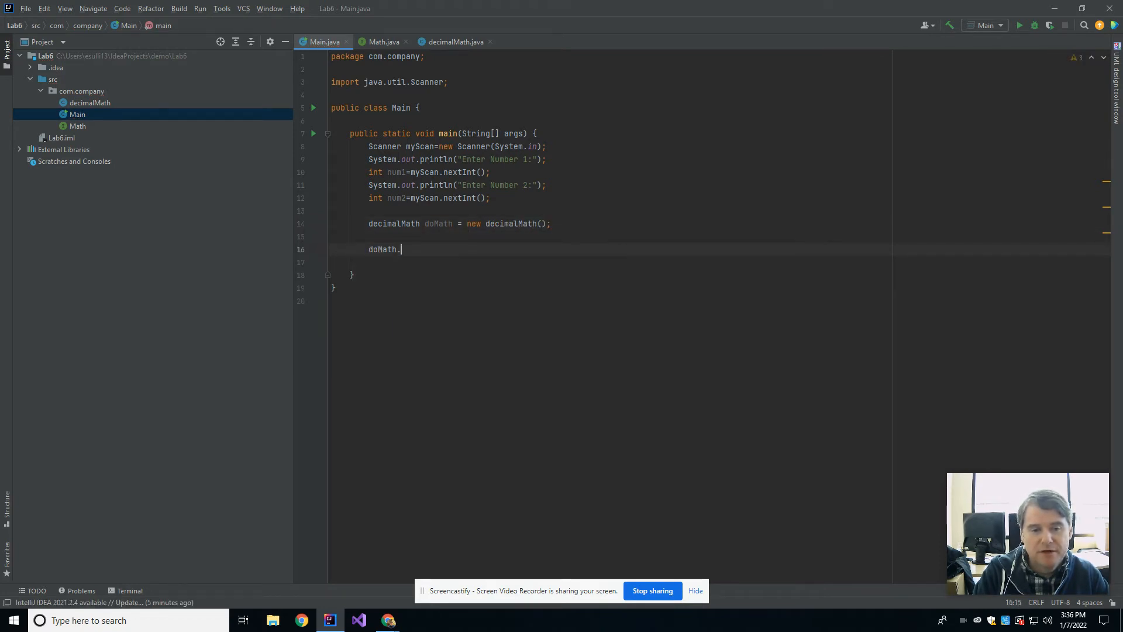
pyautogui.write('addNumbers(n')
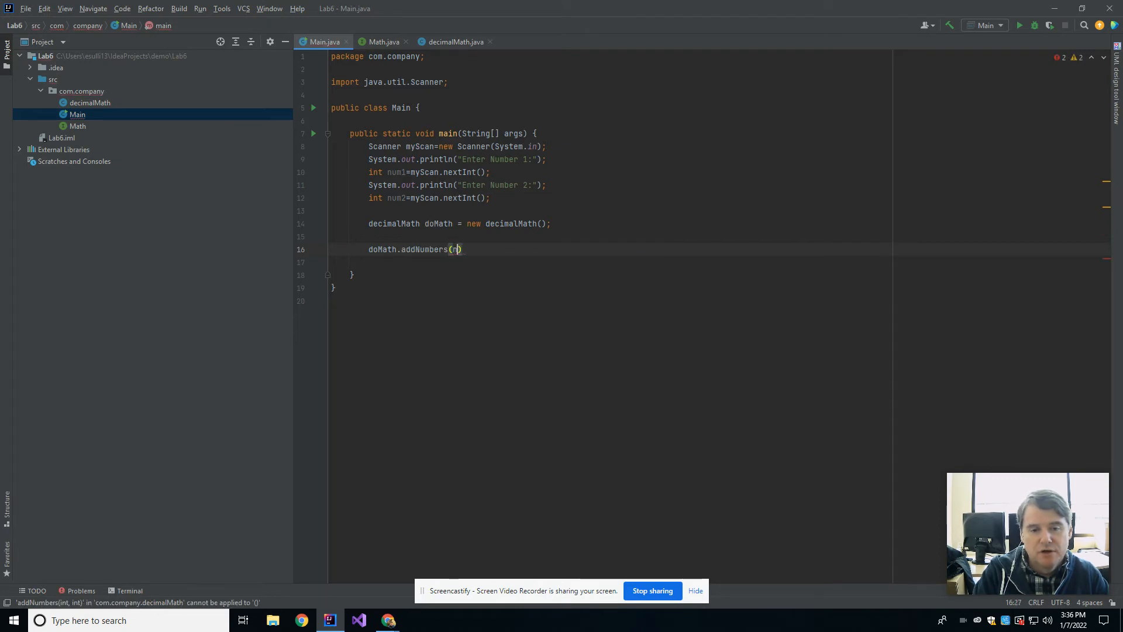
pyautogui.write('um1, num2')
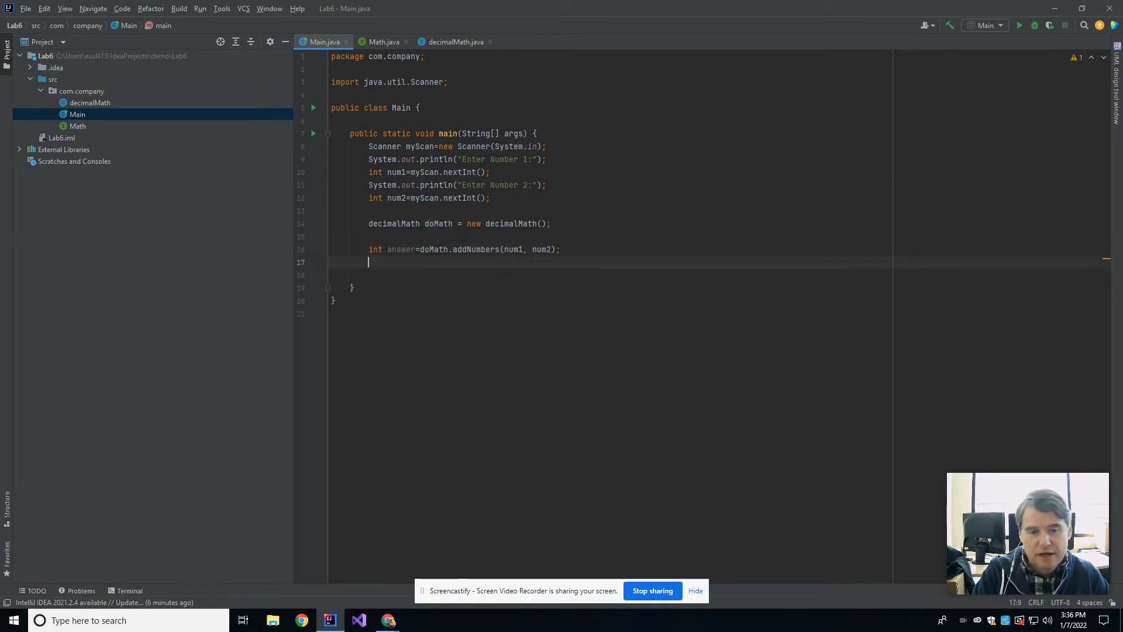
# - Print "Answer is " plus answer with System.out.println
pyautogui.write('System.out.')
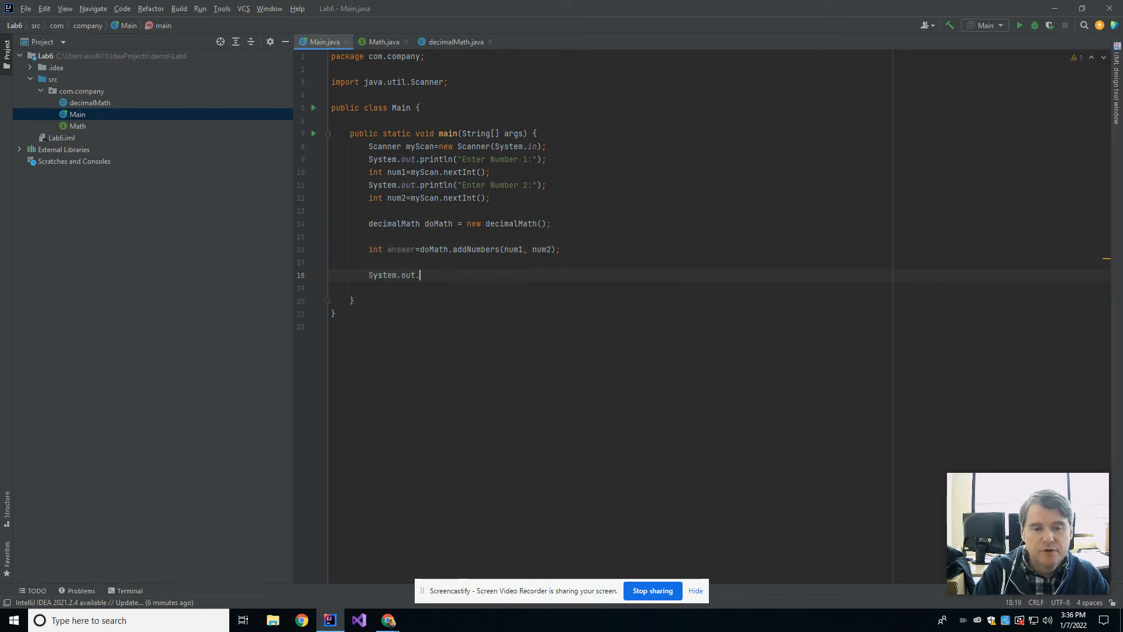
pyautogui.write('println("Answer "')
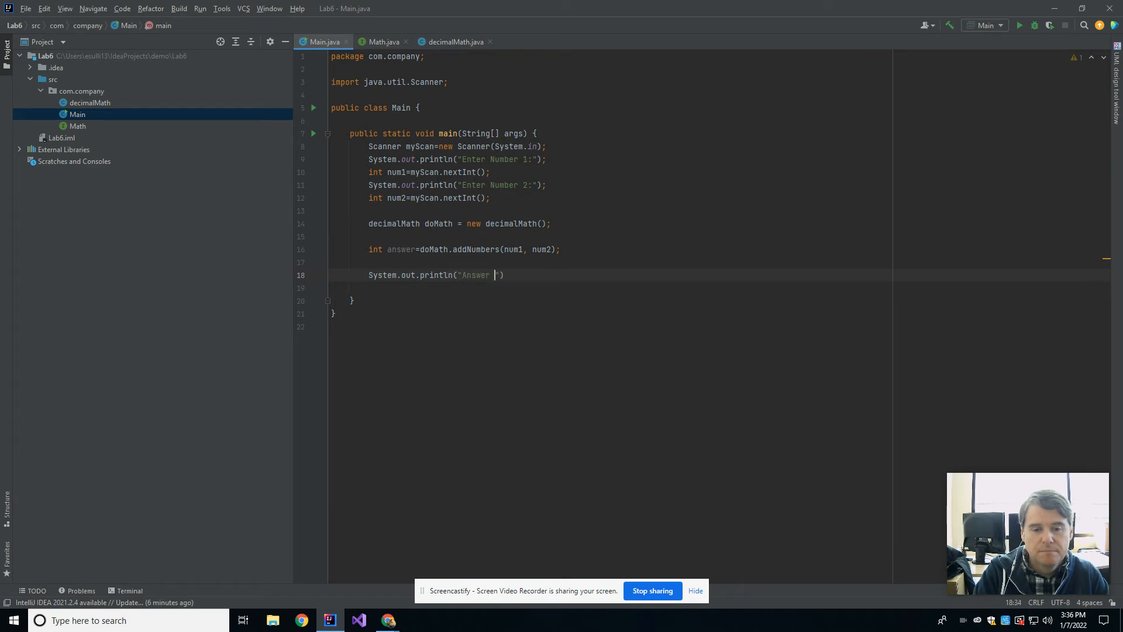
pyautogui.write('is "+')
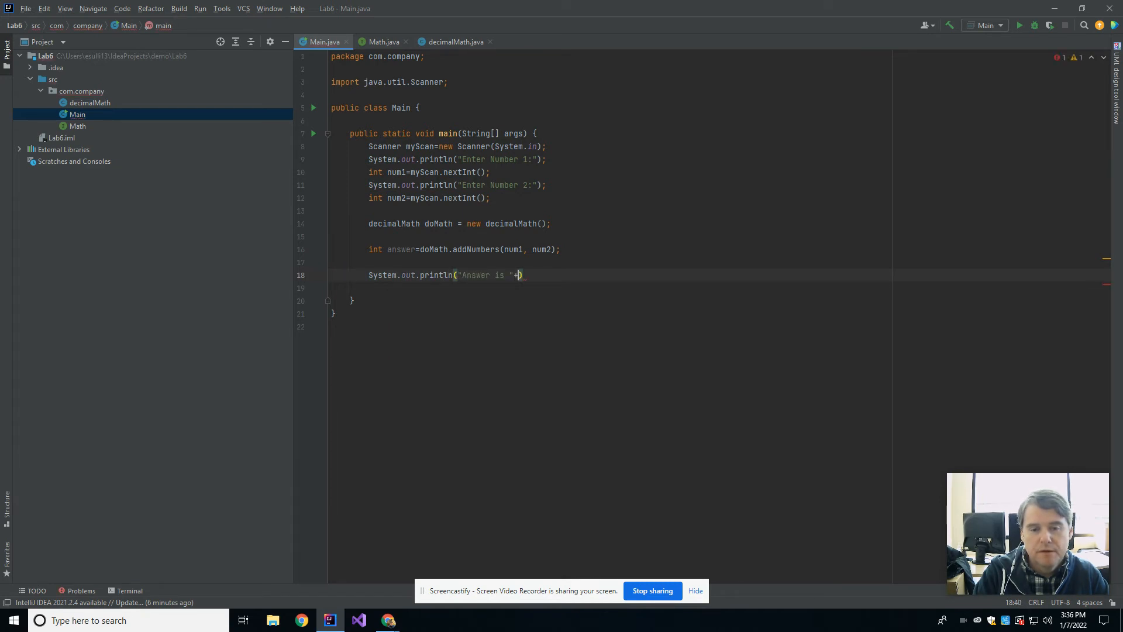
pyautogui.write('answer')
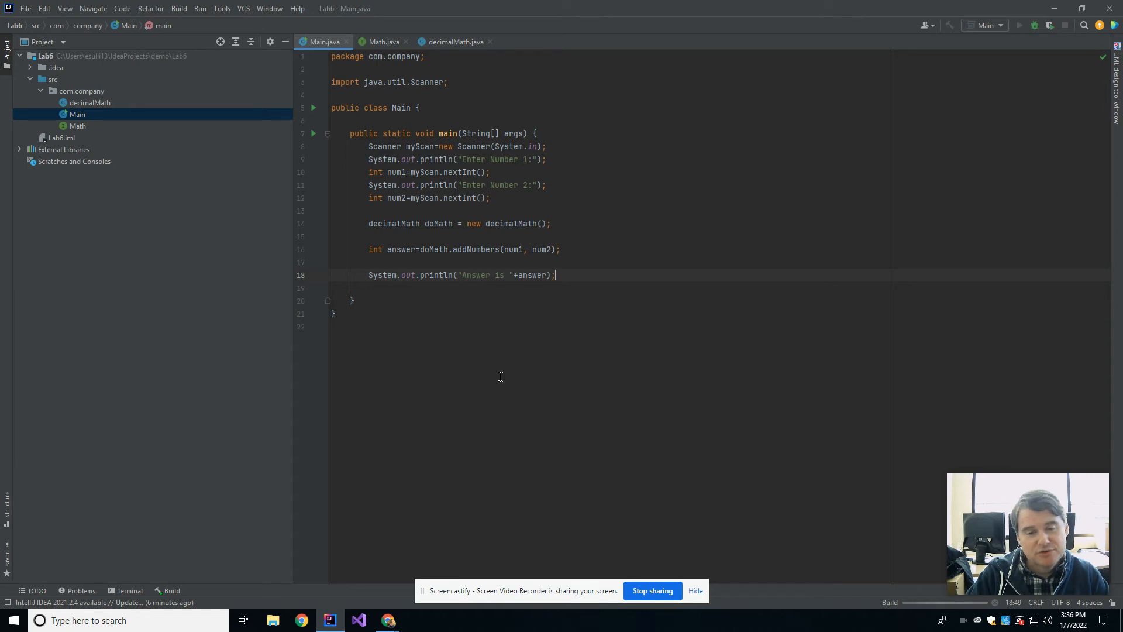
pyautogui.moveTo(420, 408)
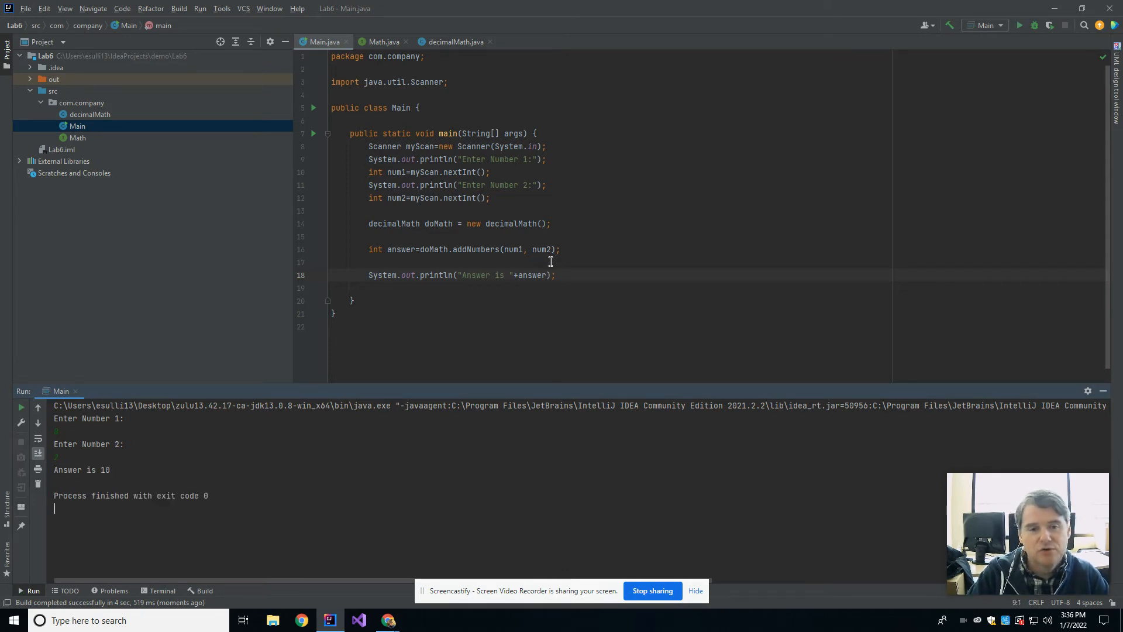
# - Select the Math interface in the Project tree after the run prints Answer is 10
pyautogui.click(89, 114)
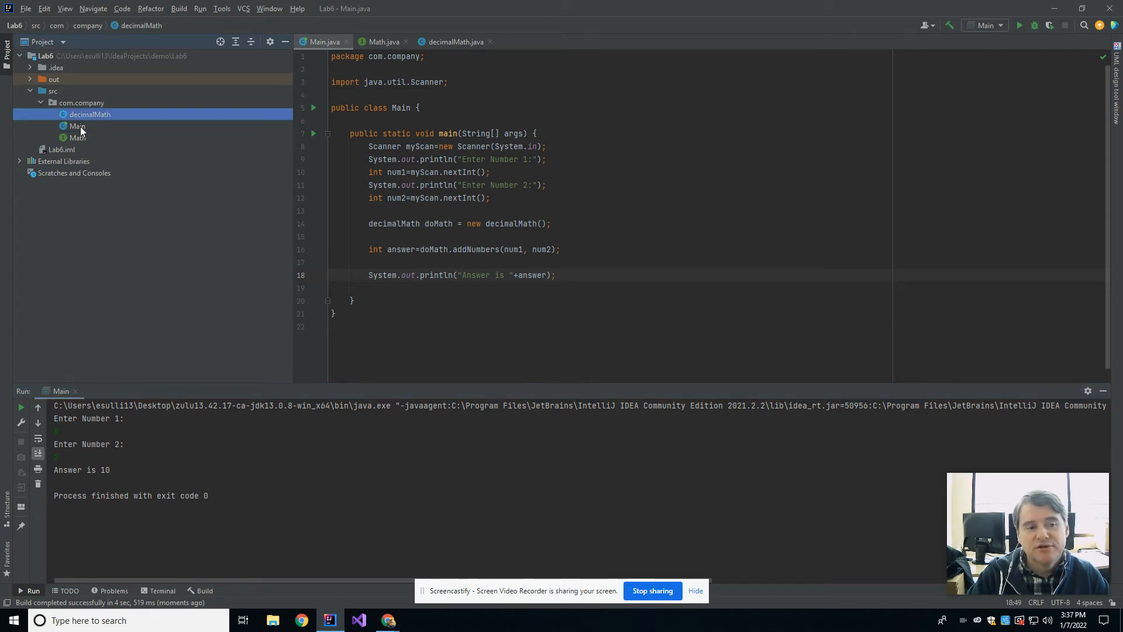
pyautogui.moveTo(80, 138)
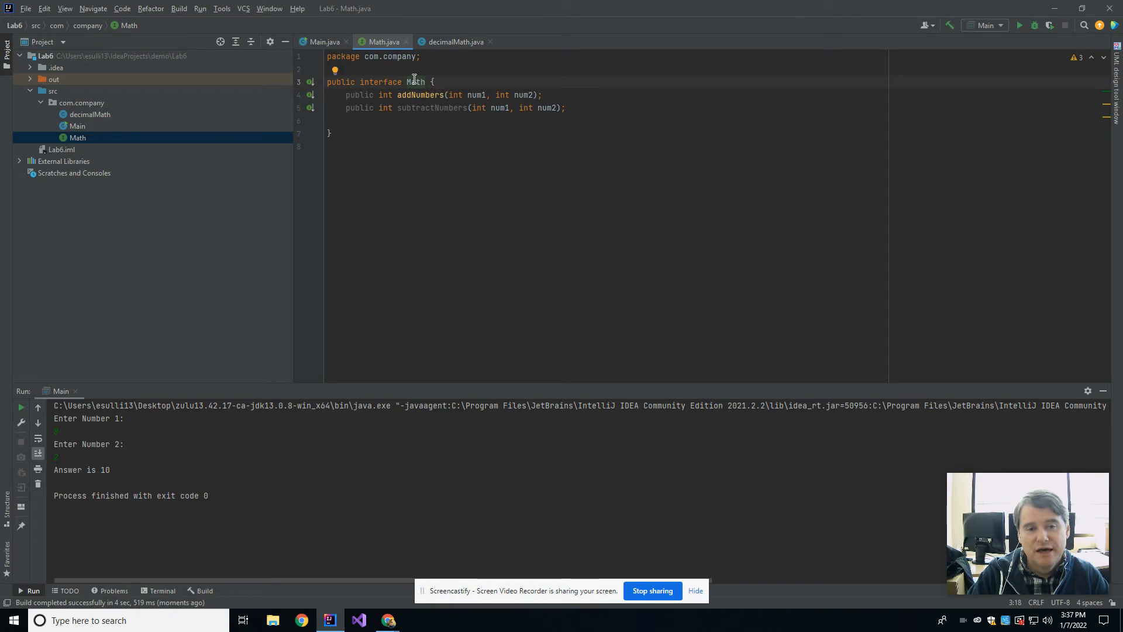
# - Highlight the interface name Math and tidy the brace before the interface's closing
pyautogui.doubleClick(380, 82)
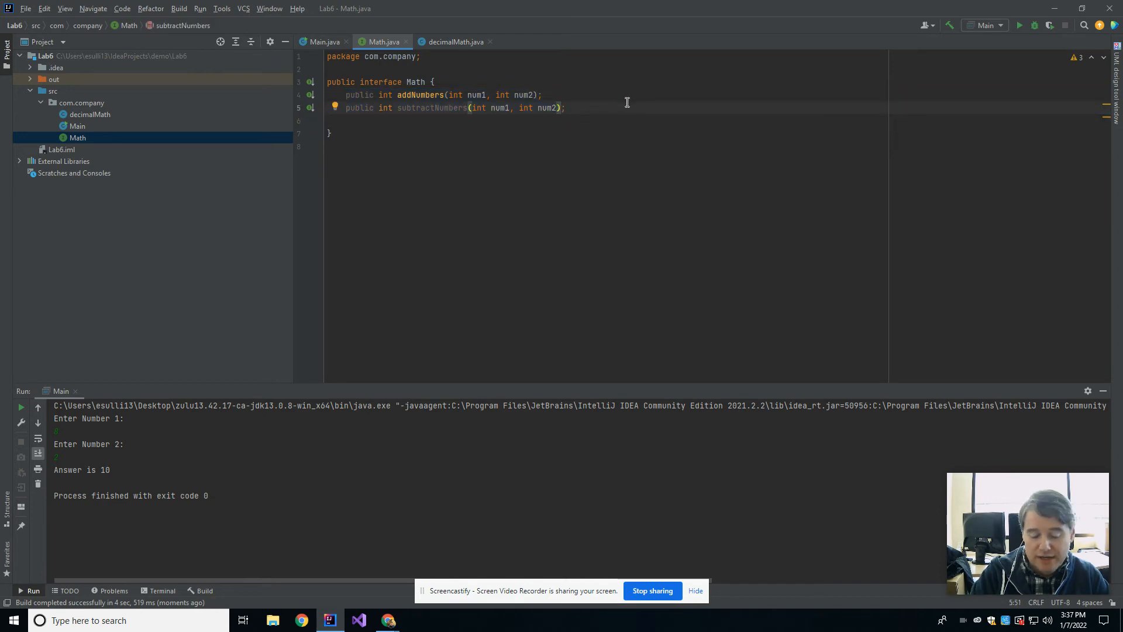
pyautogui.write('{')
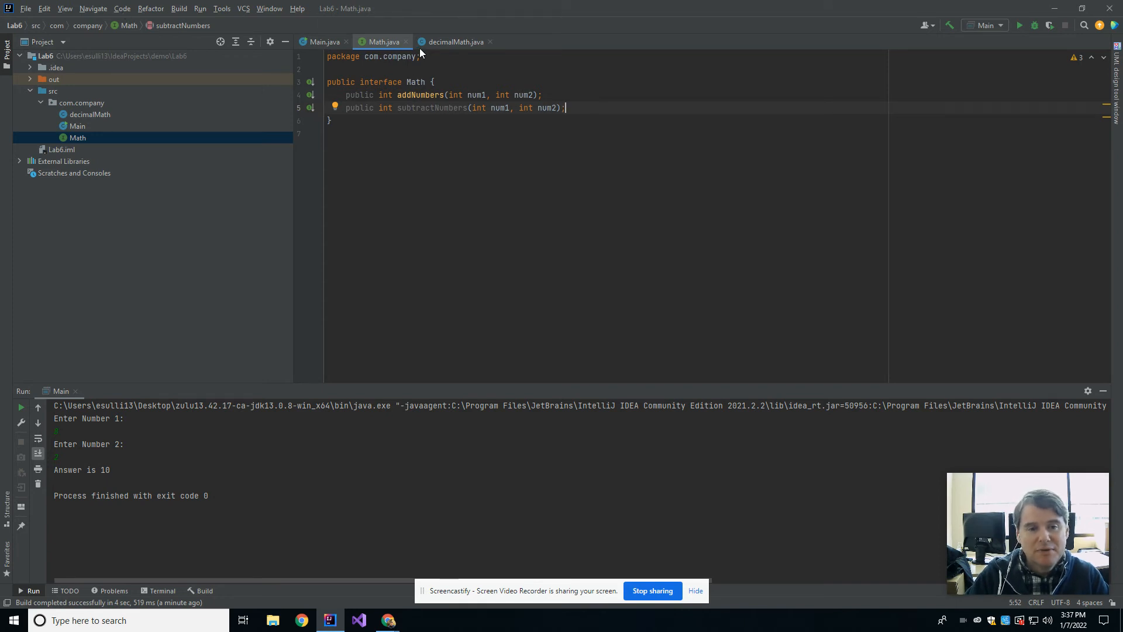
# - Create a new Java class named stuff in the com.company package
pyautogui.rightClick(80, 103)
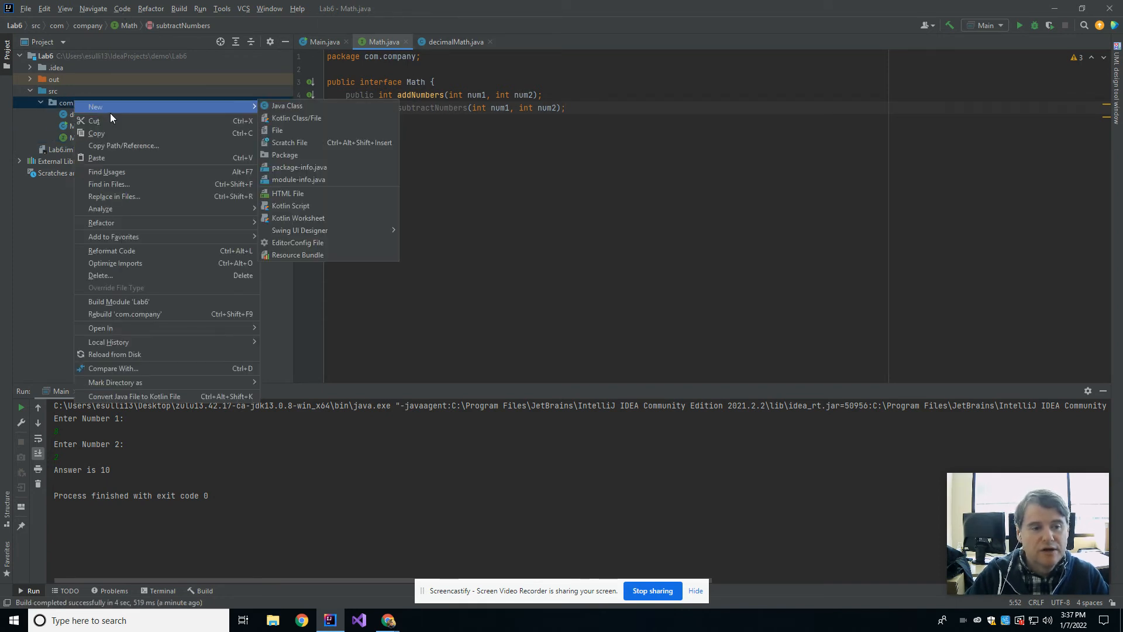
pyautogui.click(286, 106)
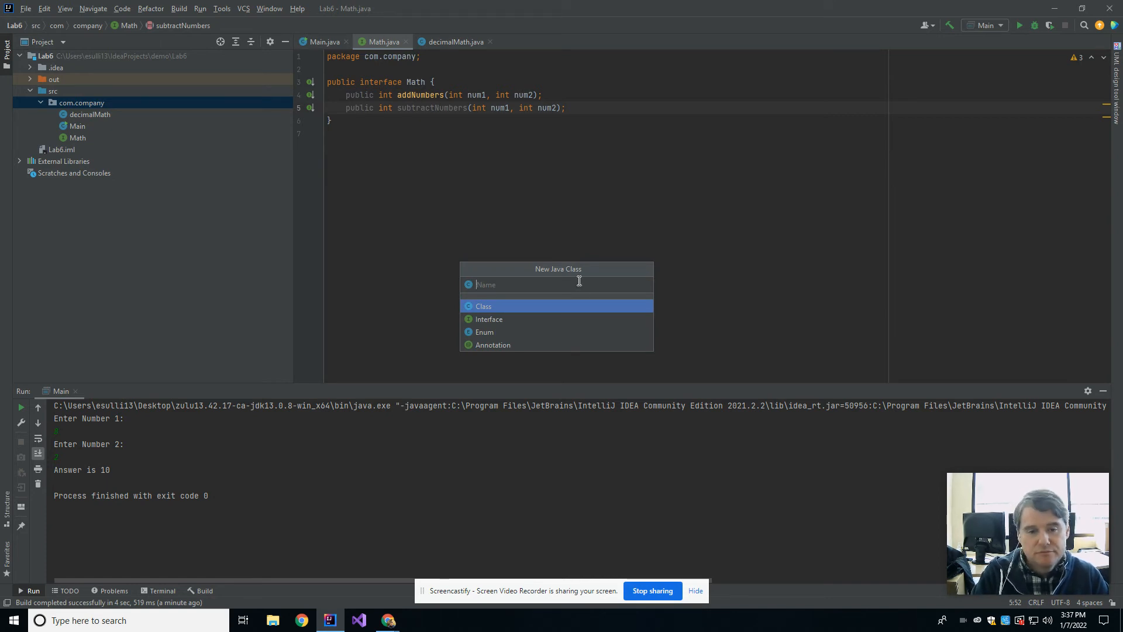
pyautogui.write('stuff')
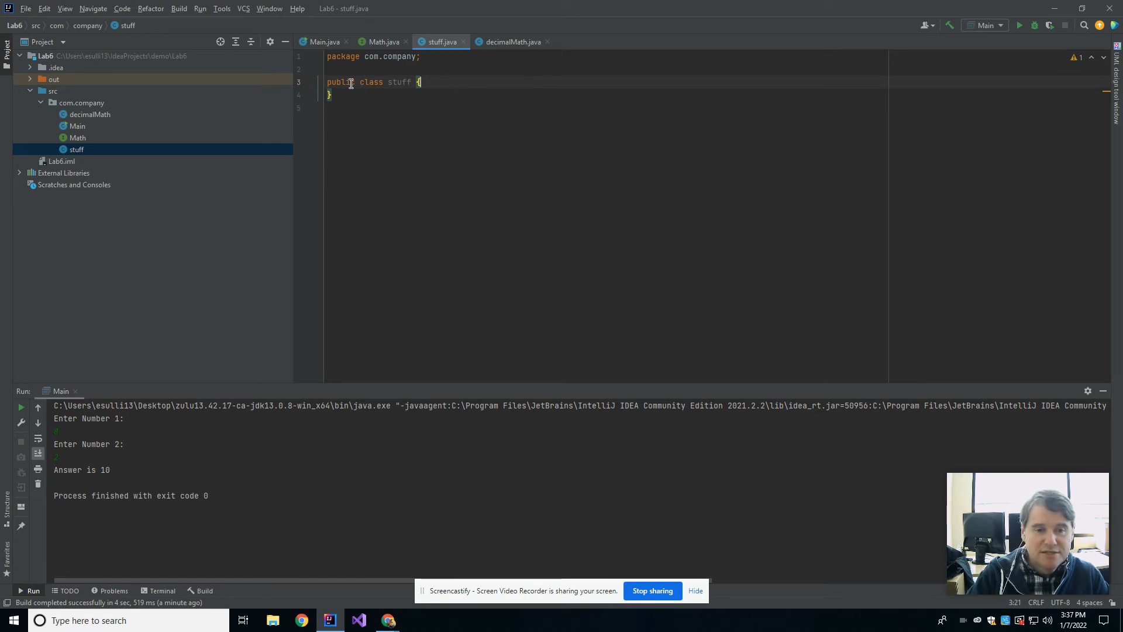
# - Mark the stuff class abstract and declare public abstract void doStuff();
pyautogui.write('ab')
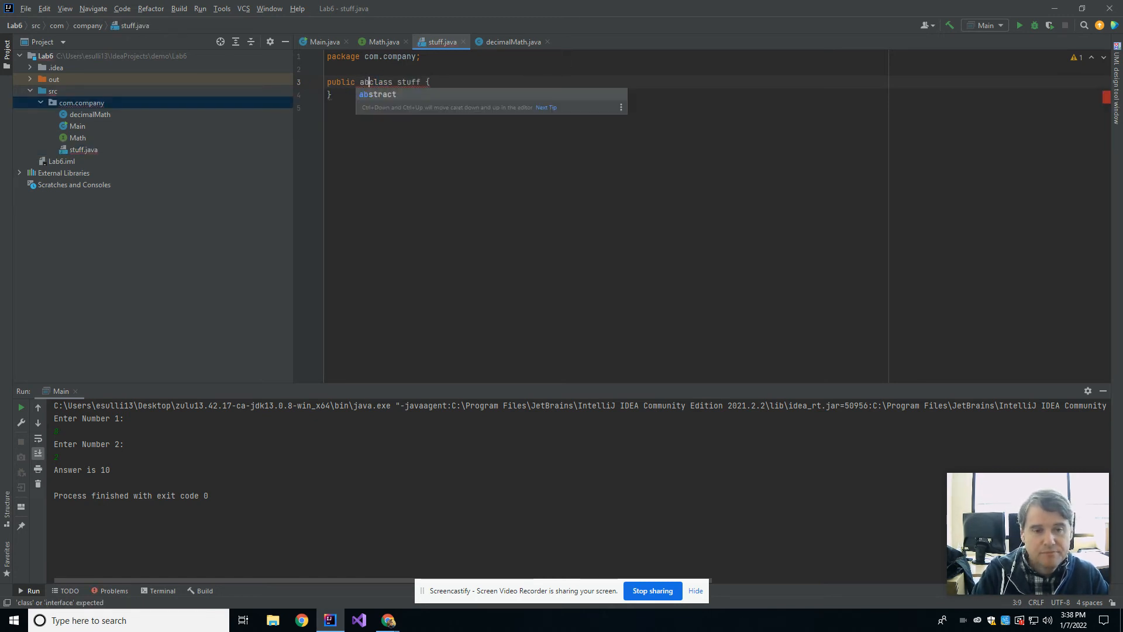
pyautogui.press('Tab')
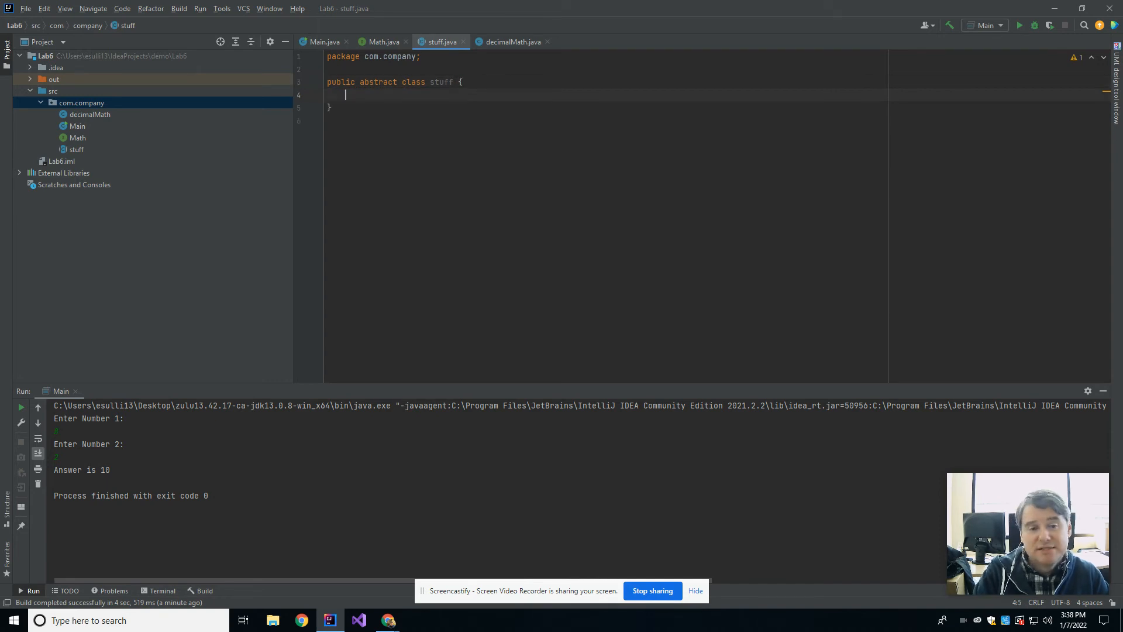
pyautogui.write('public d')
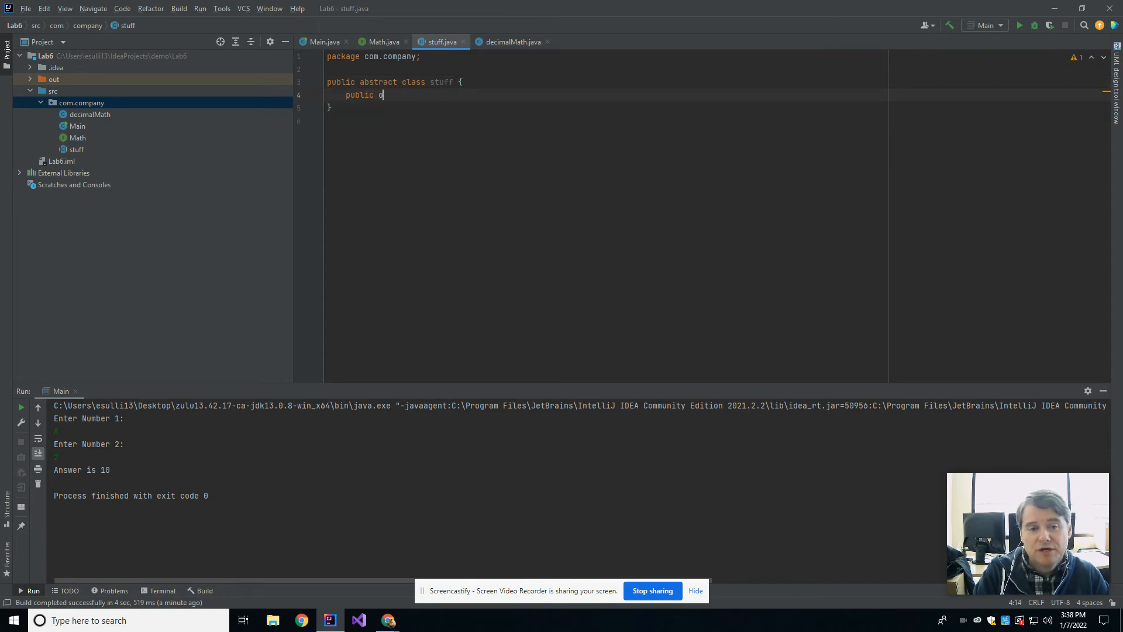
pyautogui.write('void doStuff()')
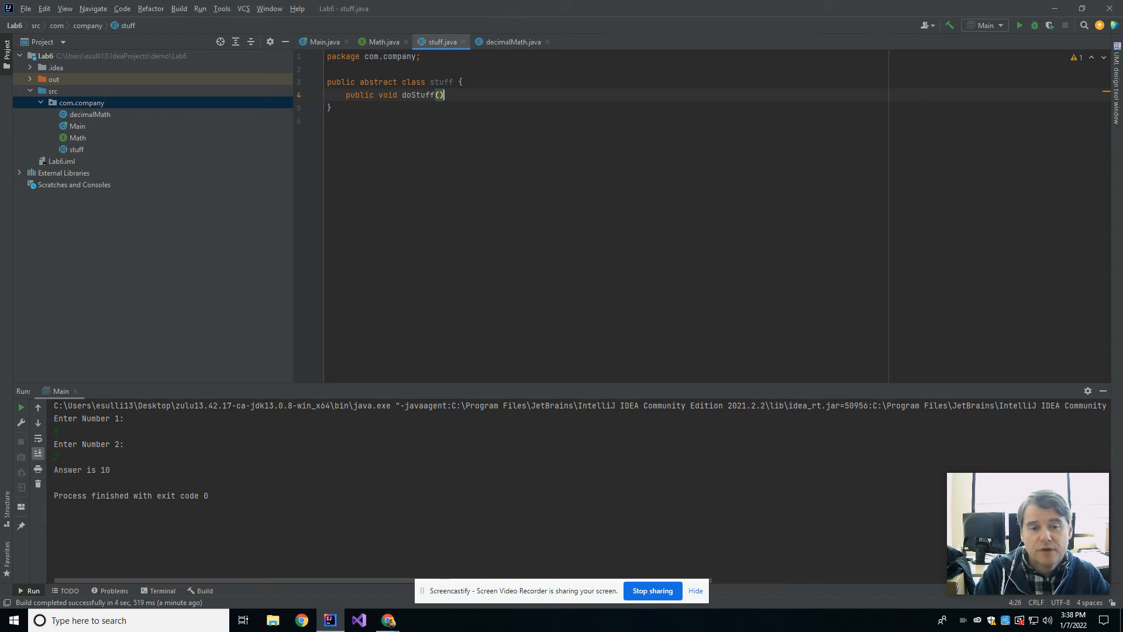
pyautogui.write(';')
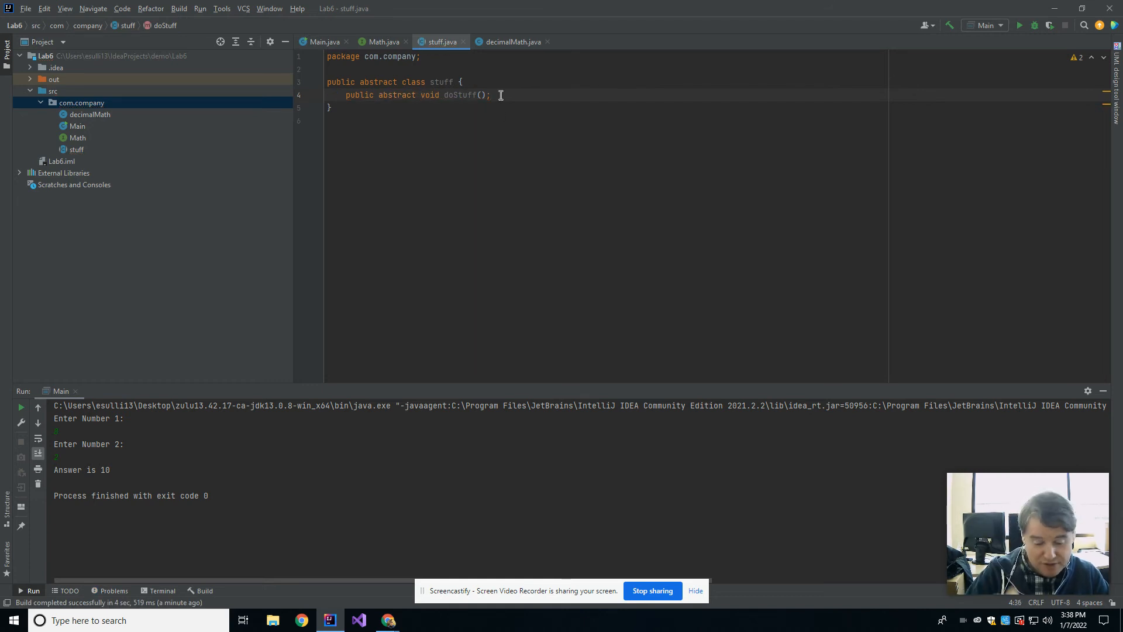
# - Add a doOtherStuff() method that prints "Other stuff" via System.out.println
pyautogui.press('Enter')
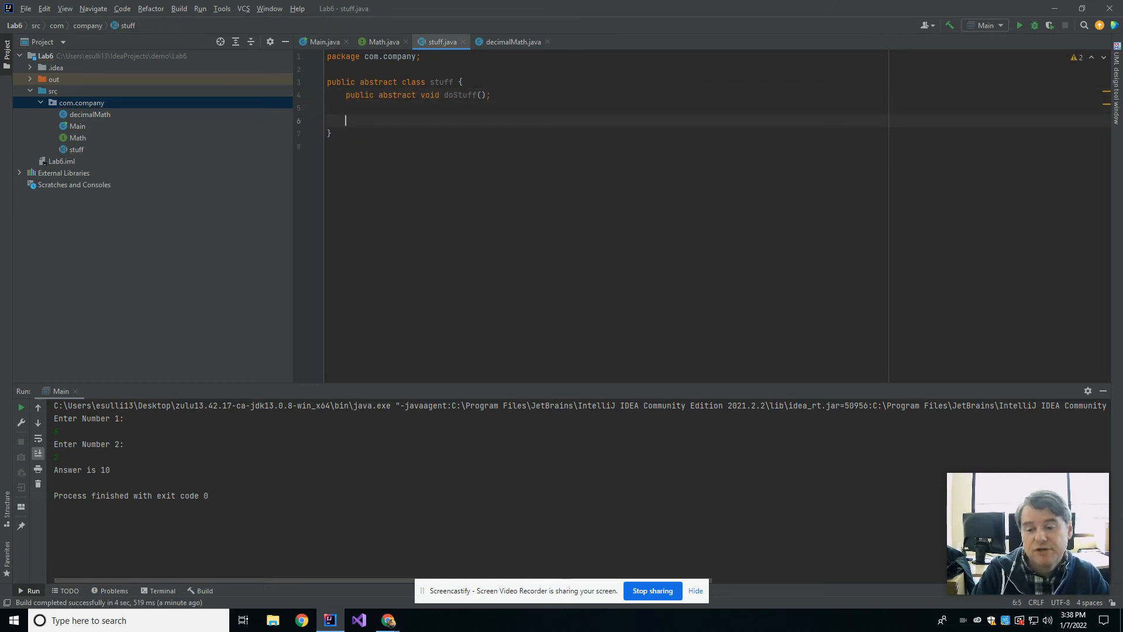
pyautogui.write('public void doOthe')
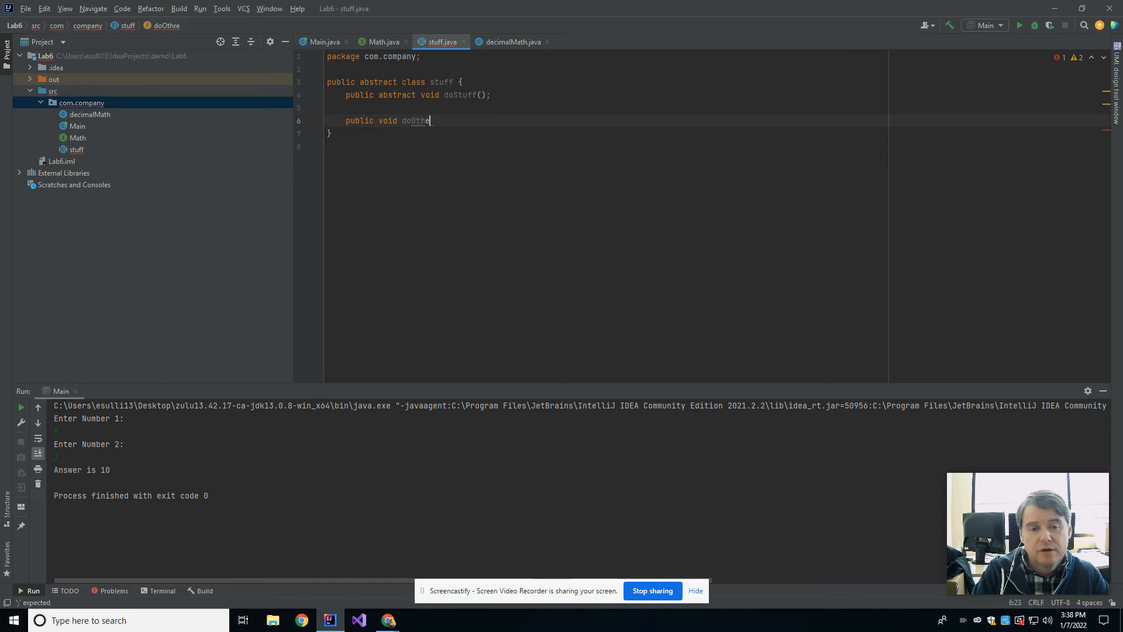
pyautogui.write('rStuff()')
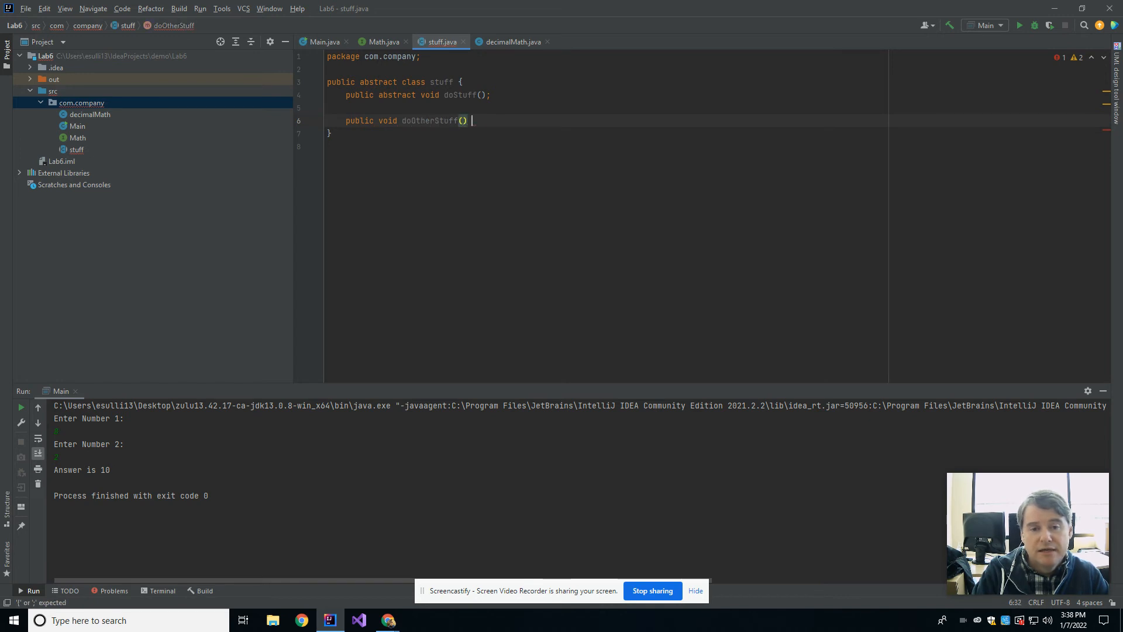
pyautogui.write('System.out.println("Other stuff");')
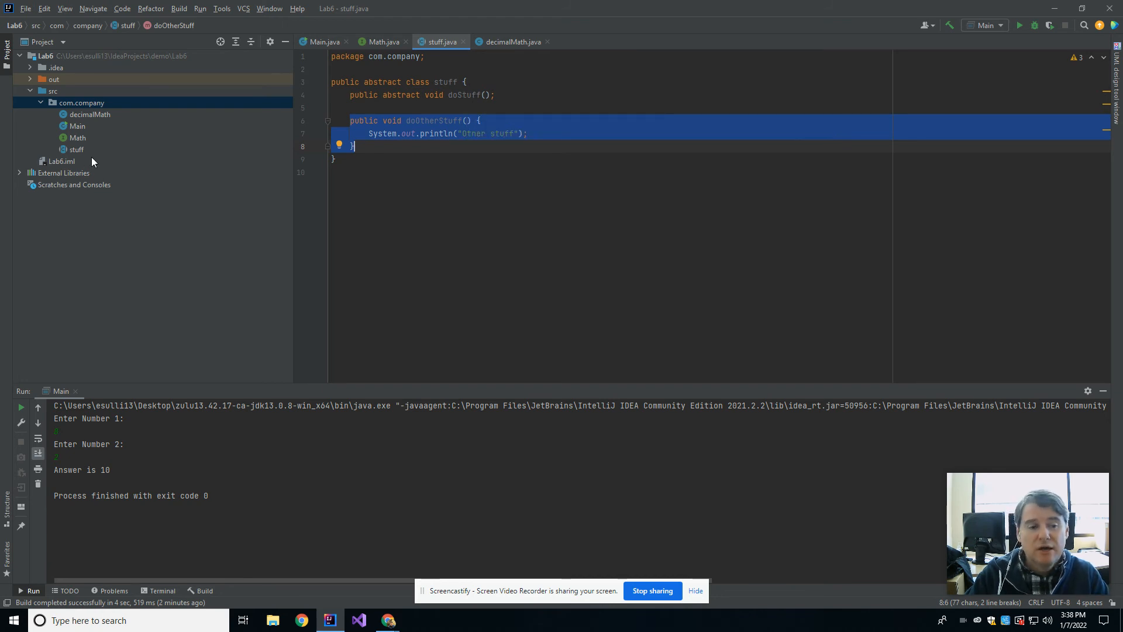
# - Reopen the Math interface and highlight its unused subtractNumbers declaration
pyautogui.click(77, 138)
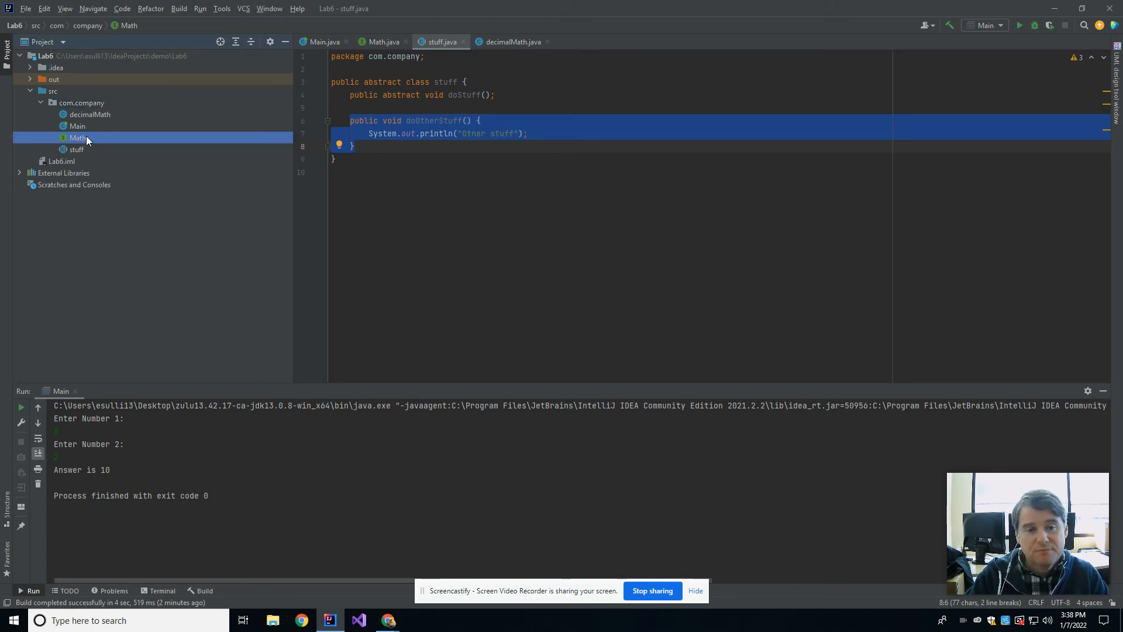
pyautogui.click(79, 138)
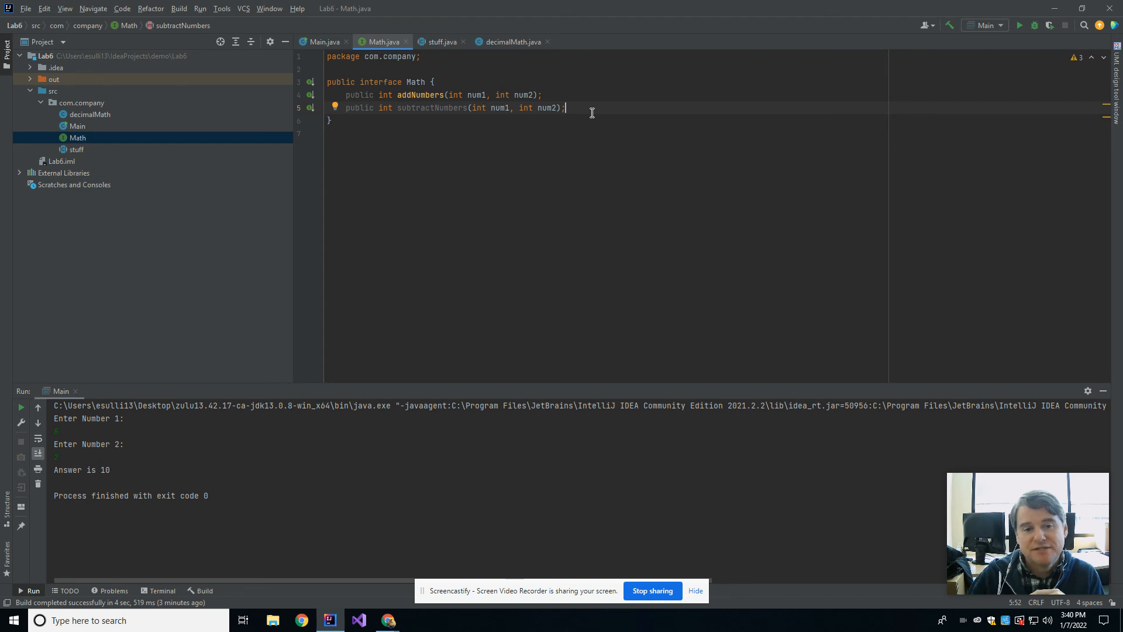
pyautogui.doubleClick(432, 107)
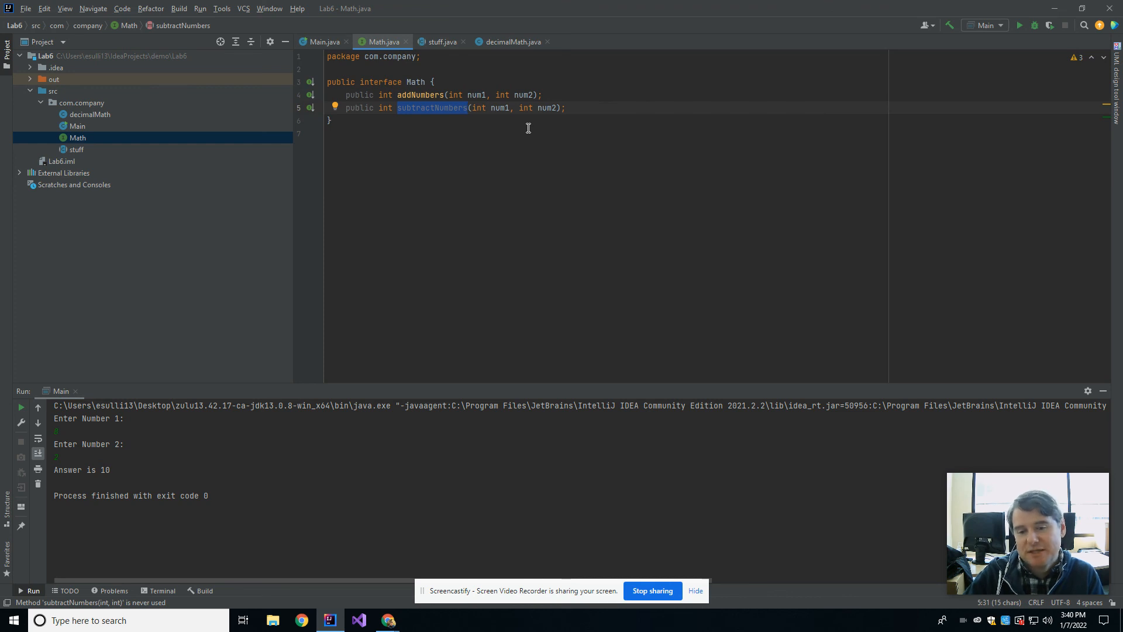
pyautogui.moveTo(496, 175)
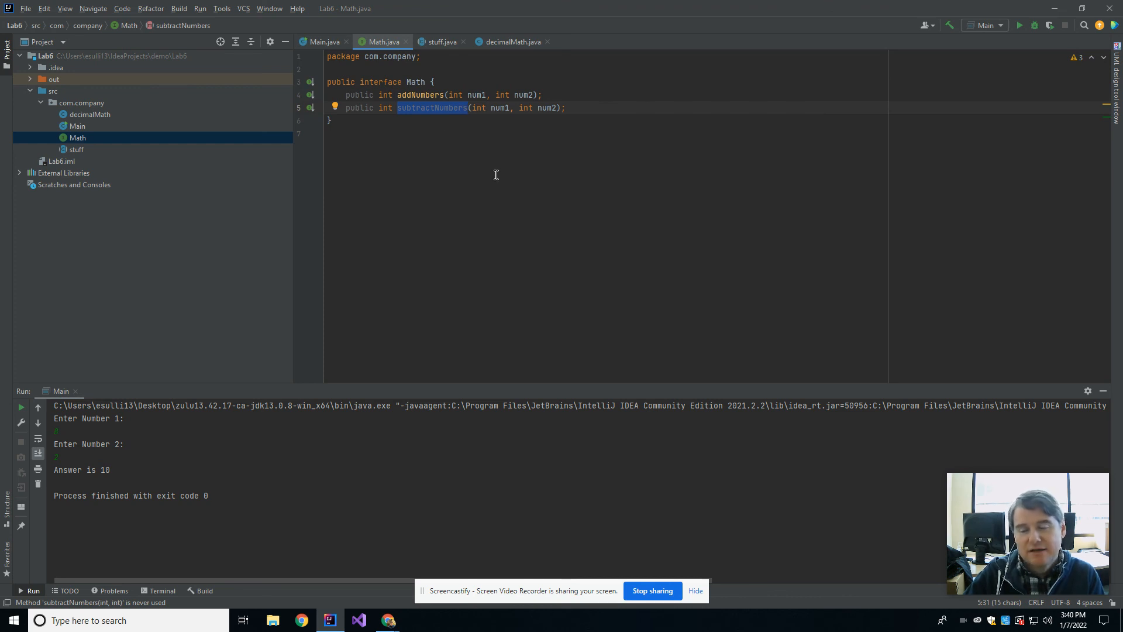
pyautogui.moveTo(537, 203)
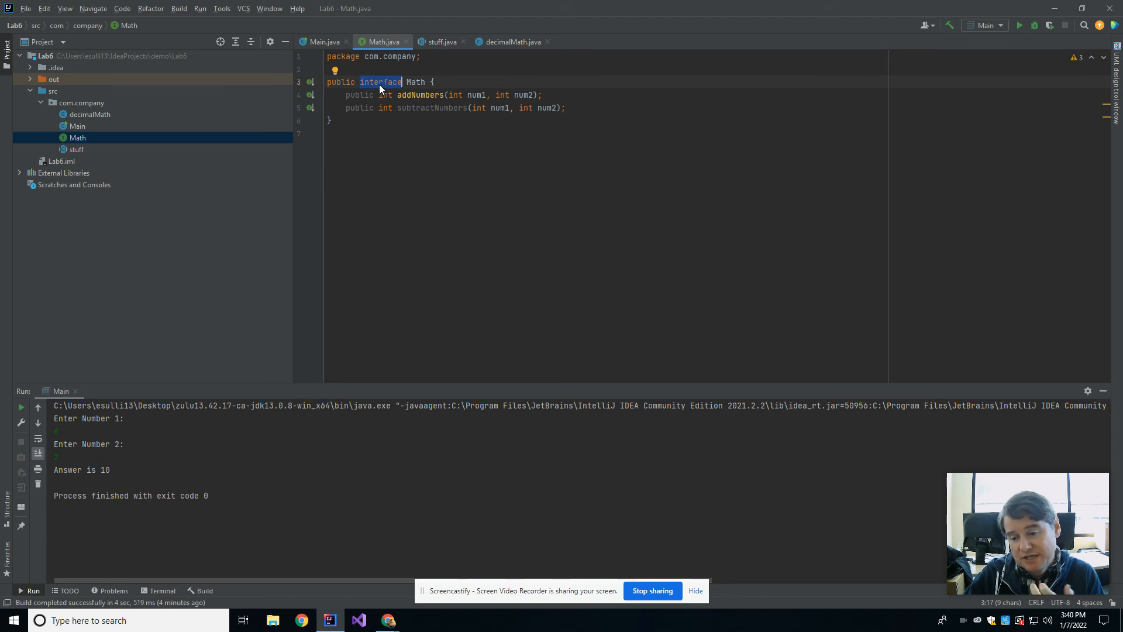
pyautogui.moveTo(552, 209)
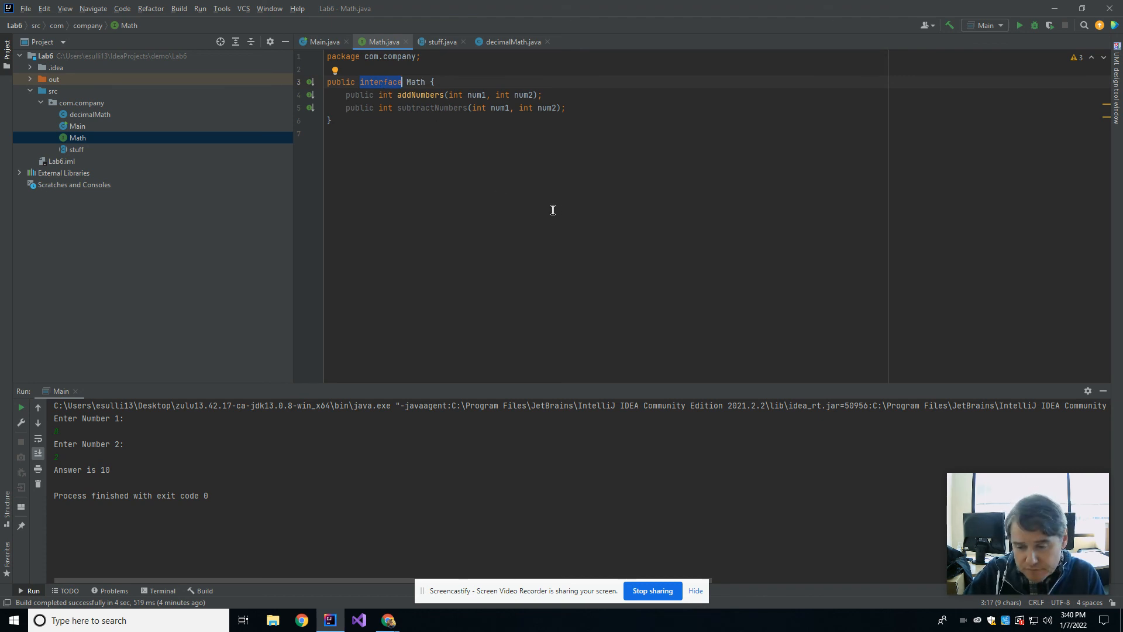
pyautogui.moveTo(432, 152)
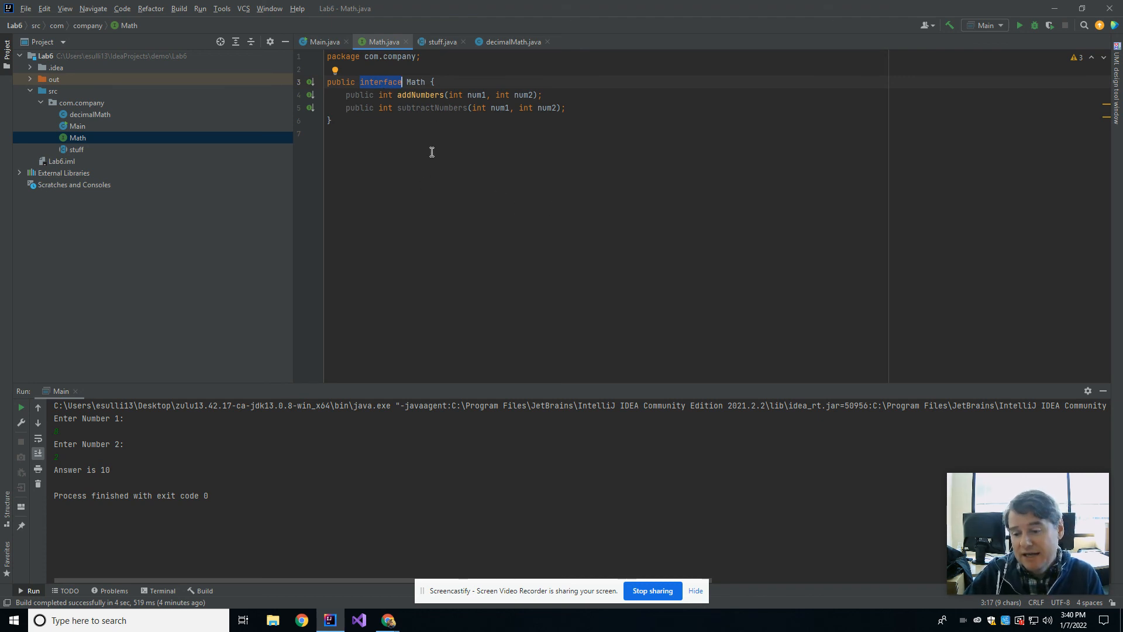